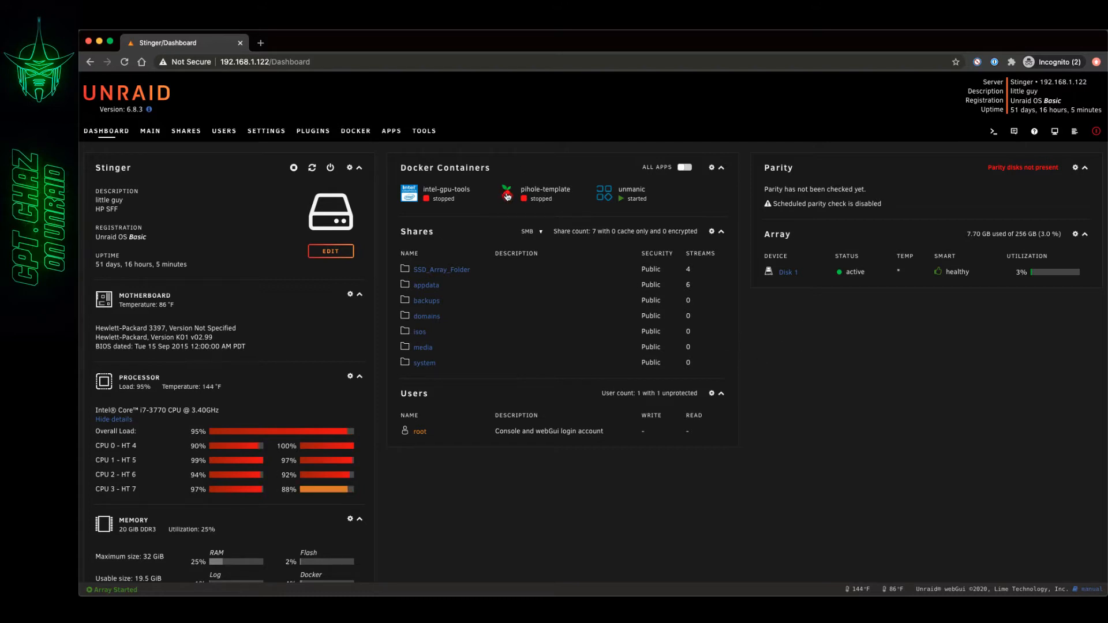
Open the pihole-template container's Docker Hub page through its More Info option
left_click(506, 193)
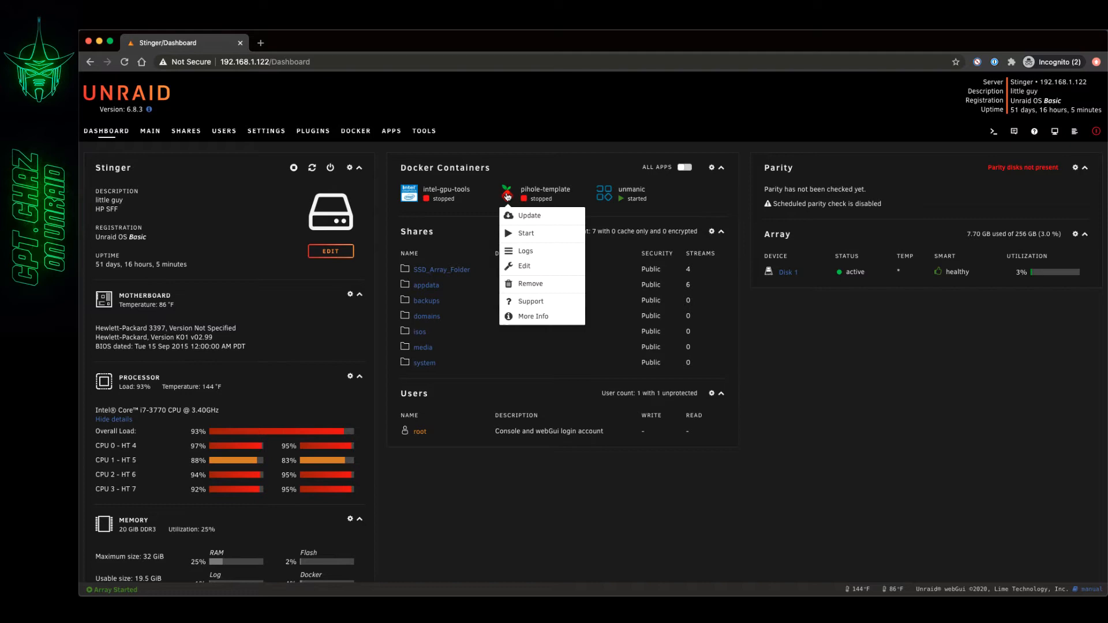
mouse_move(533, 315)
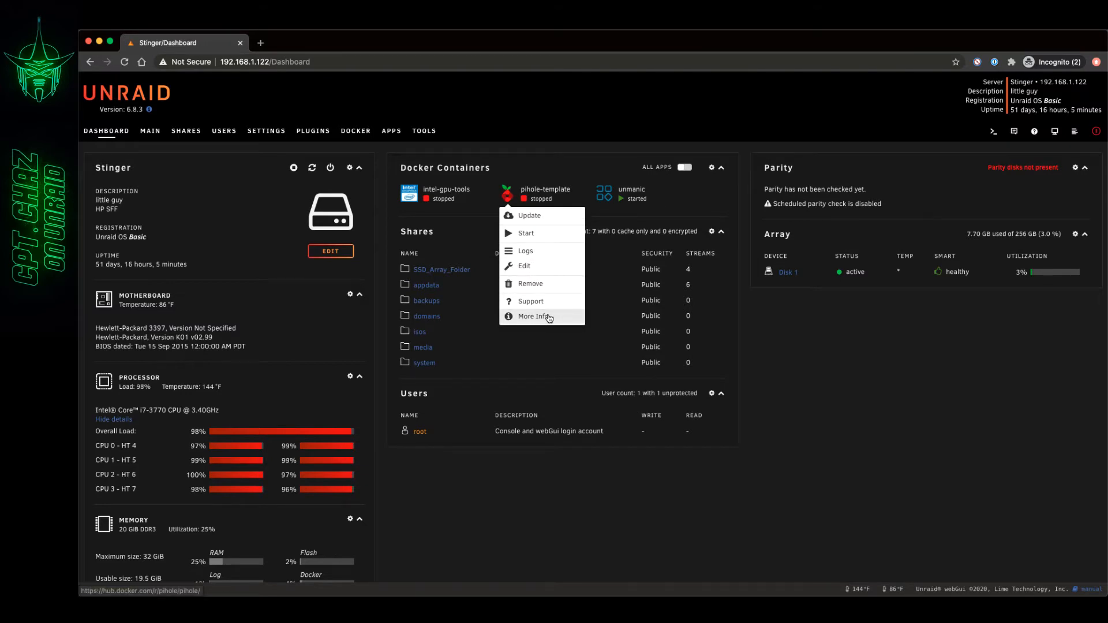
left_click(534, 315)
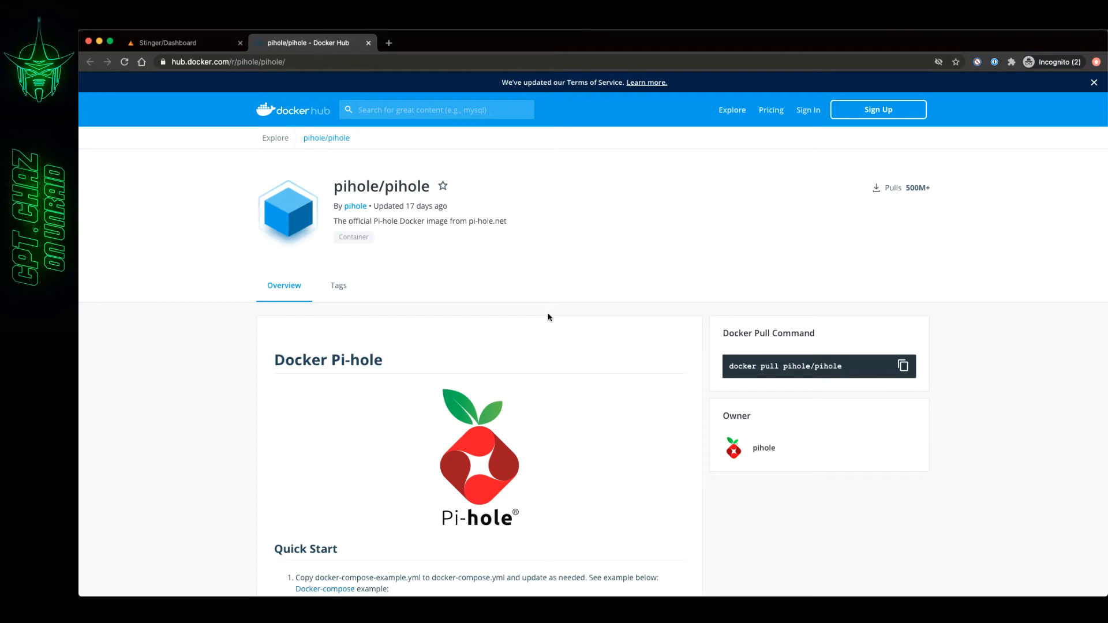
scroll("down", 3)
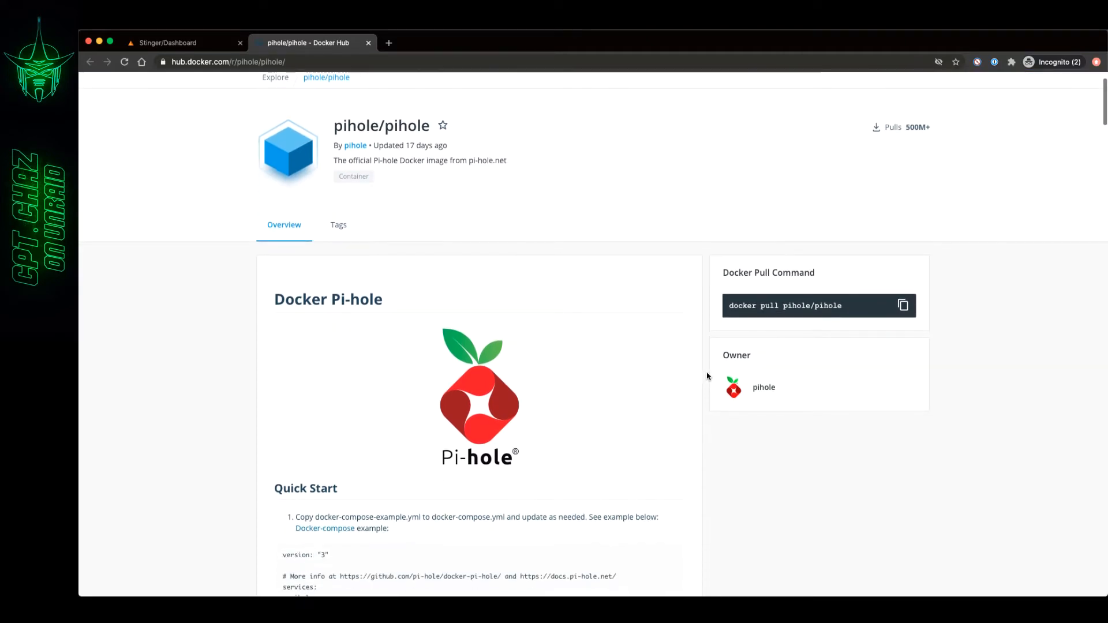
scroll("down", 3)
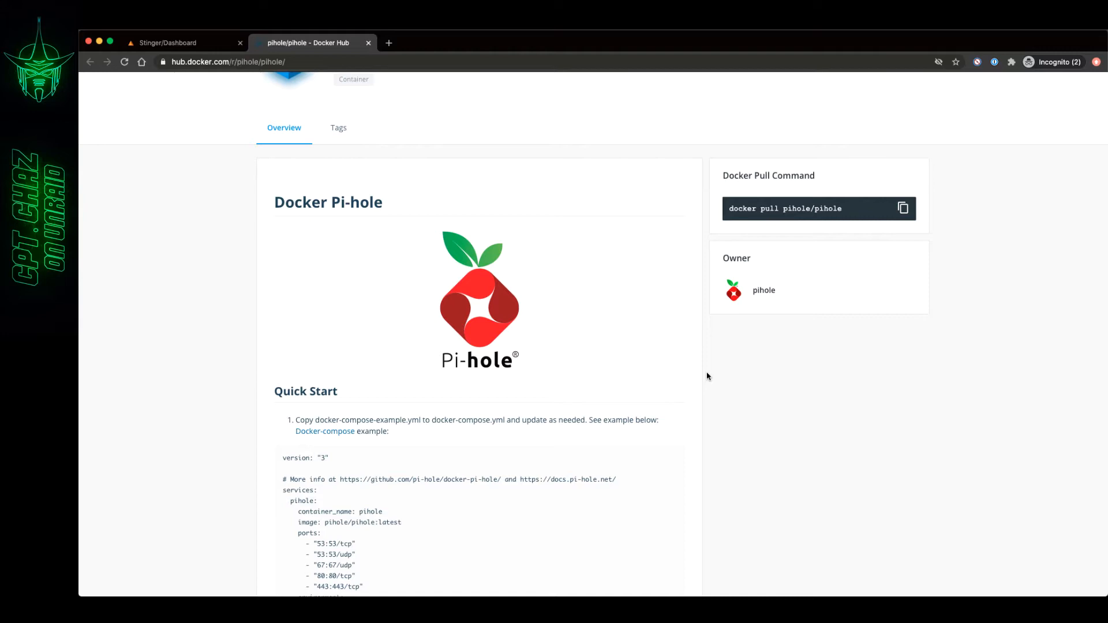
mouse_move(184, 42)
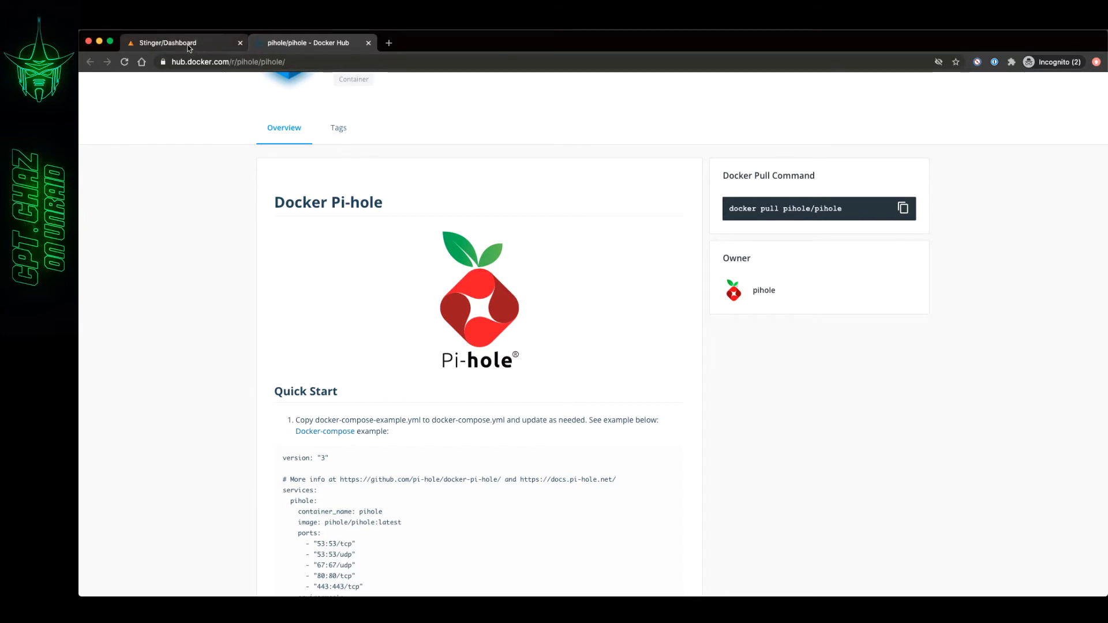
Return to the Unraid Dashboard and bring up pihole-template's container options
left_click(167, 42)
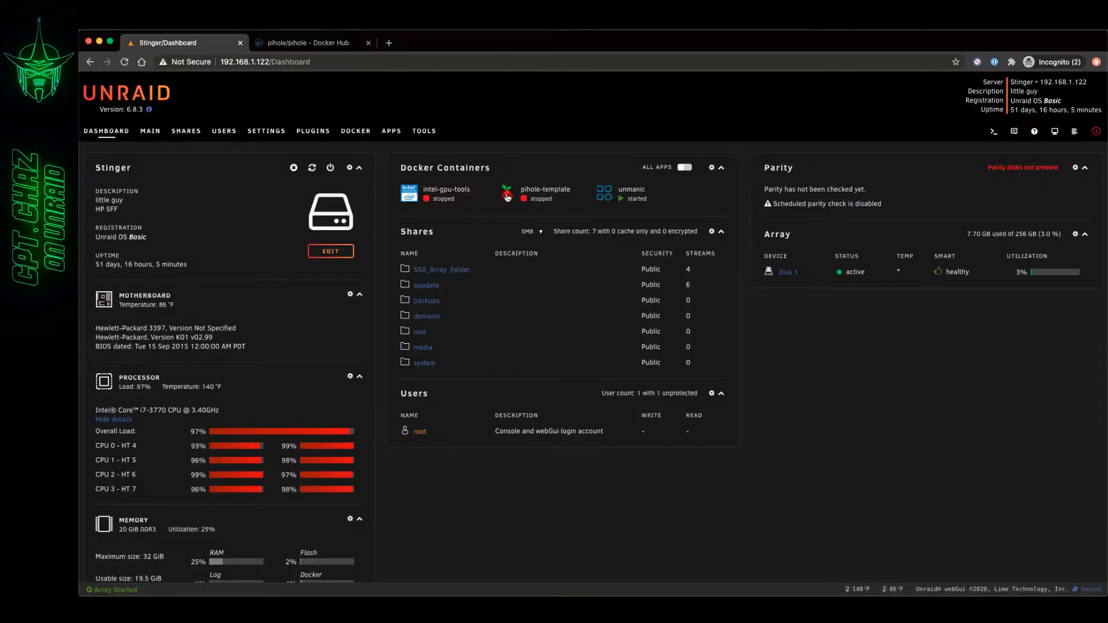
left_click(506, 196)
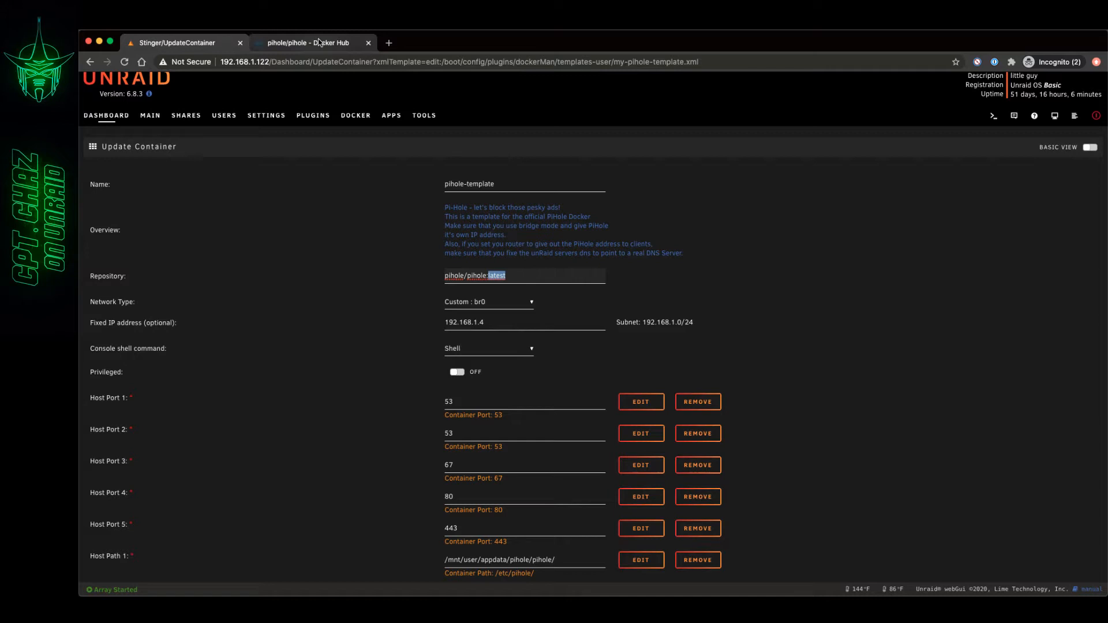
Show the pihole image's Tags list on Docker Hub and select the pihole/pihole:latest reference
left_click(311, 43)
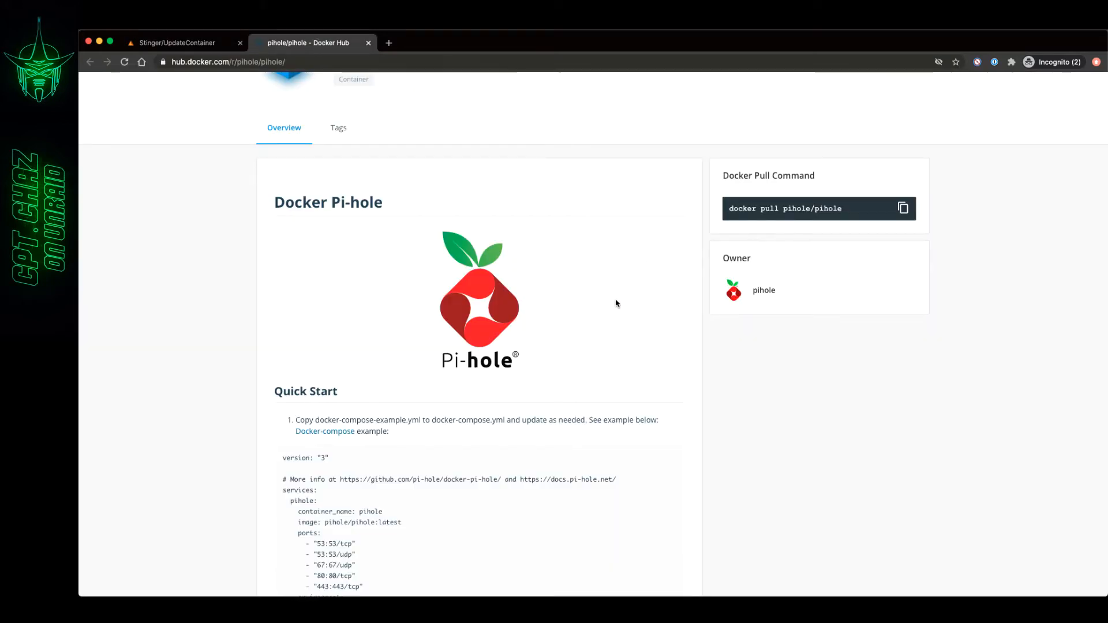
scroll("up", 3)
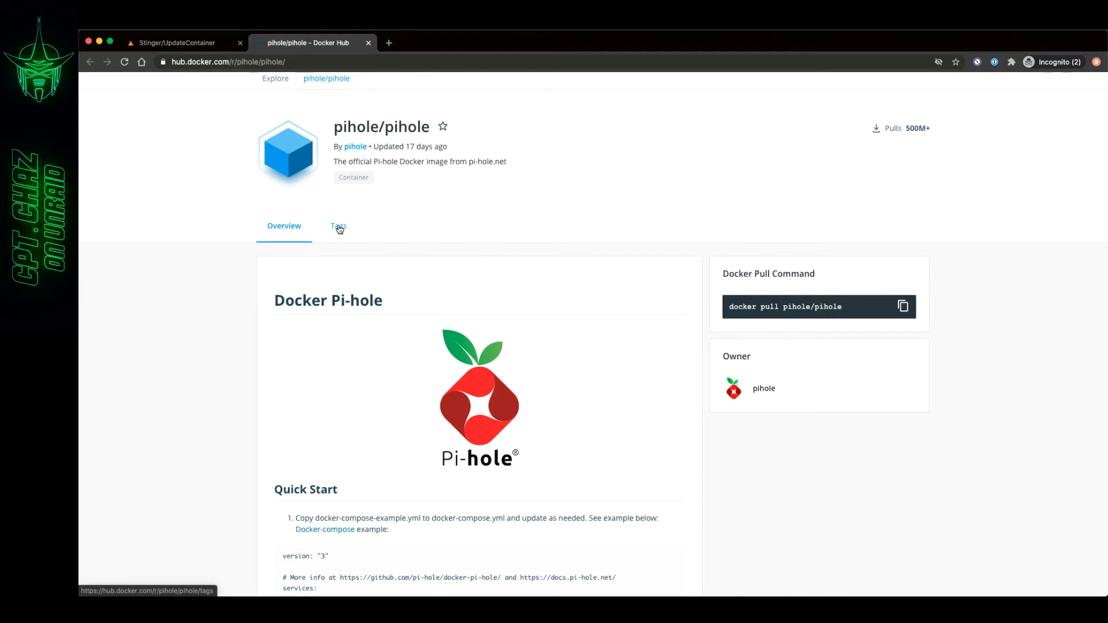
left_click(337, 226)
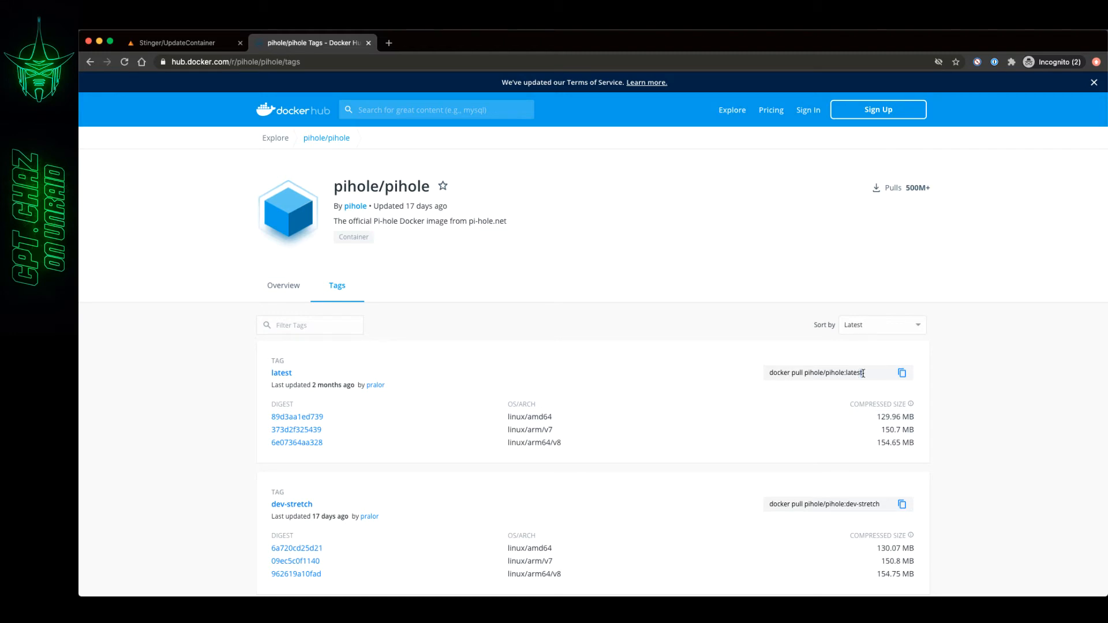
double_click(835, 372)
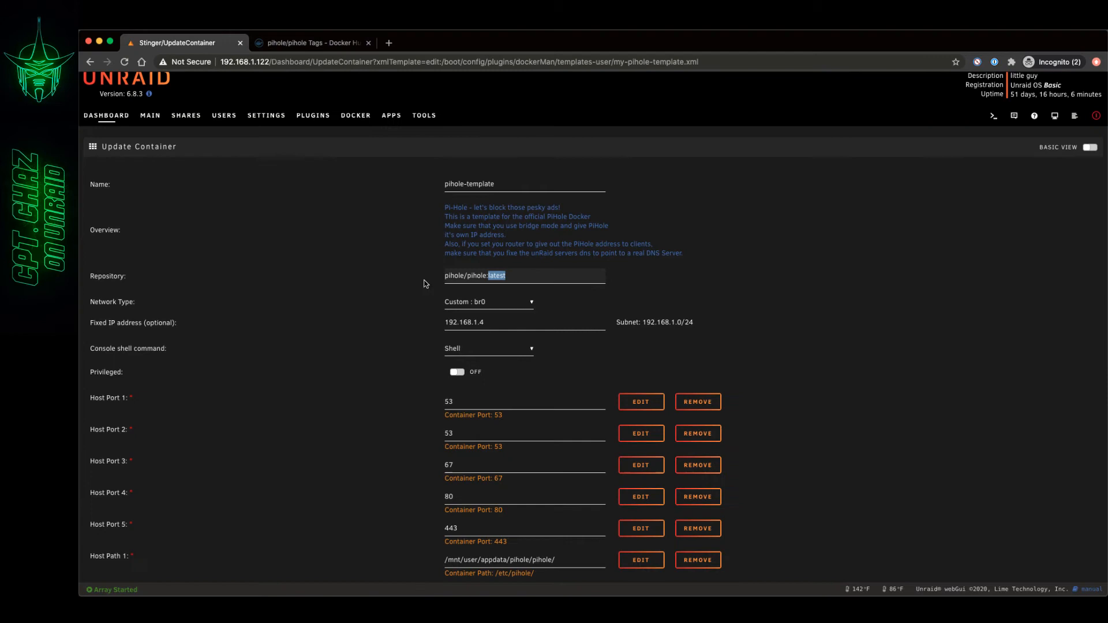
mouse_move(821, 303)
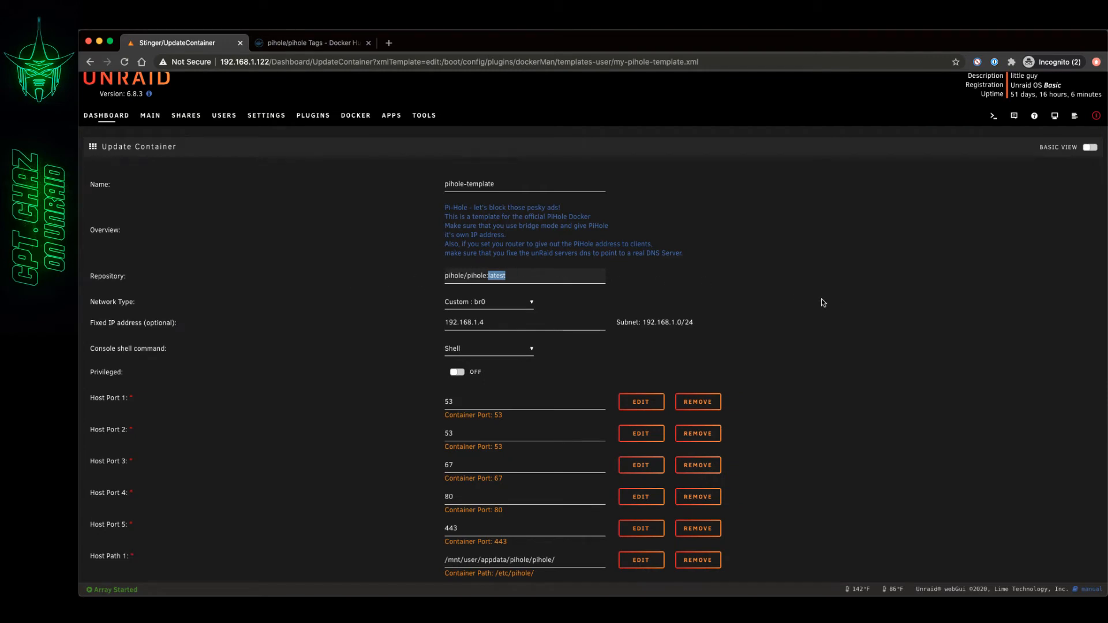
Scroll down the tags list to v5.1.2 and copy pihole/pihole:v5.1.2
left_click(311, 42)
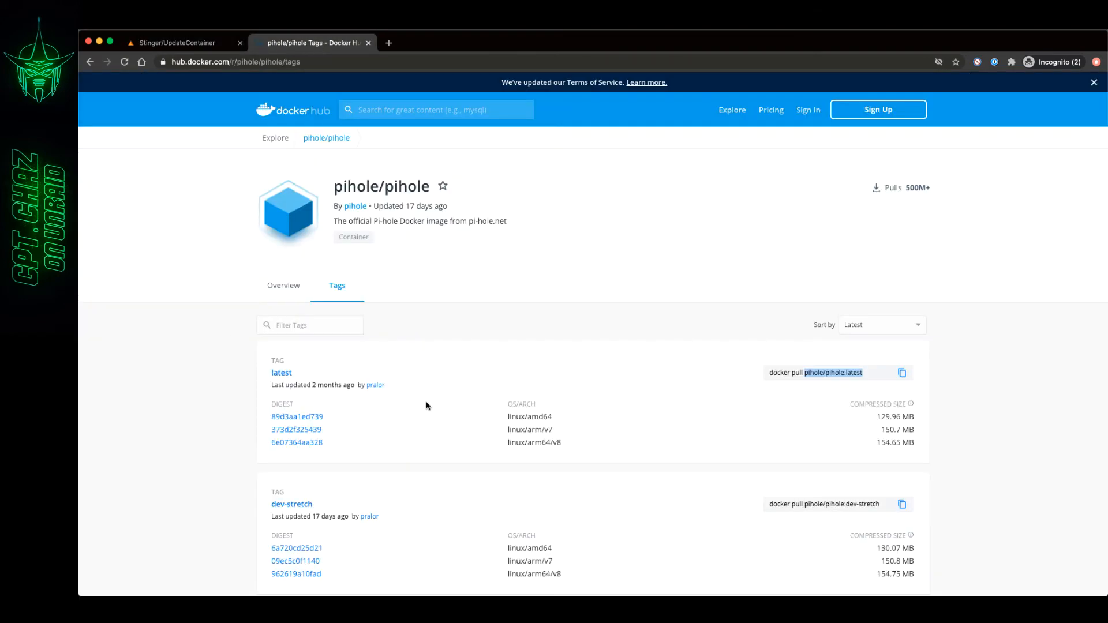
scroll("down", 3)
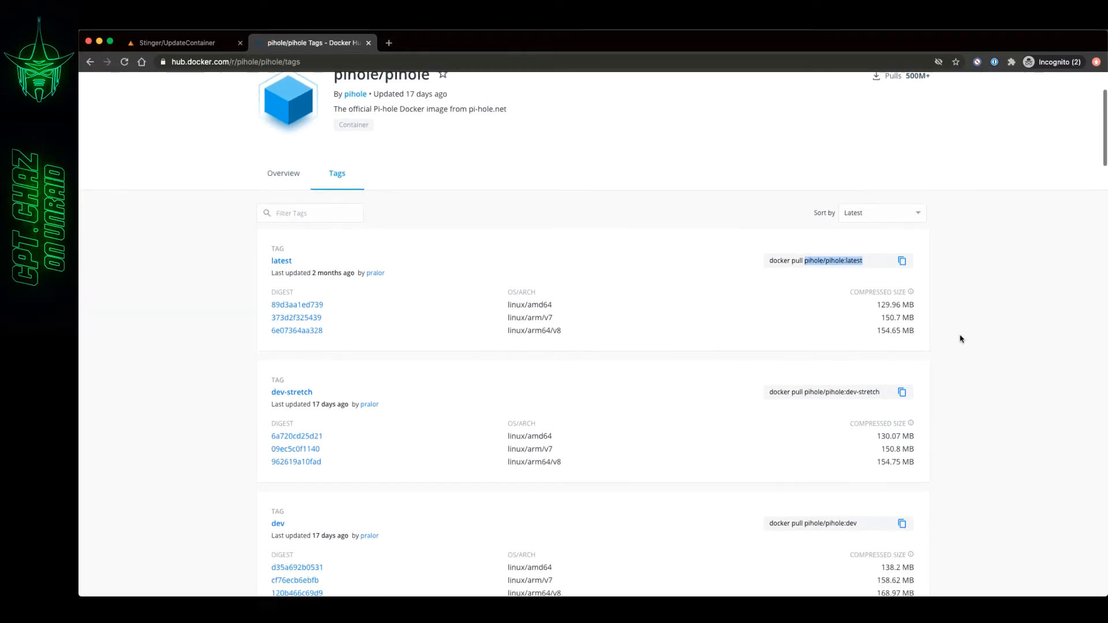
scroll("down", 3)
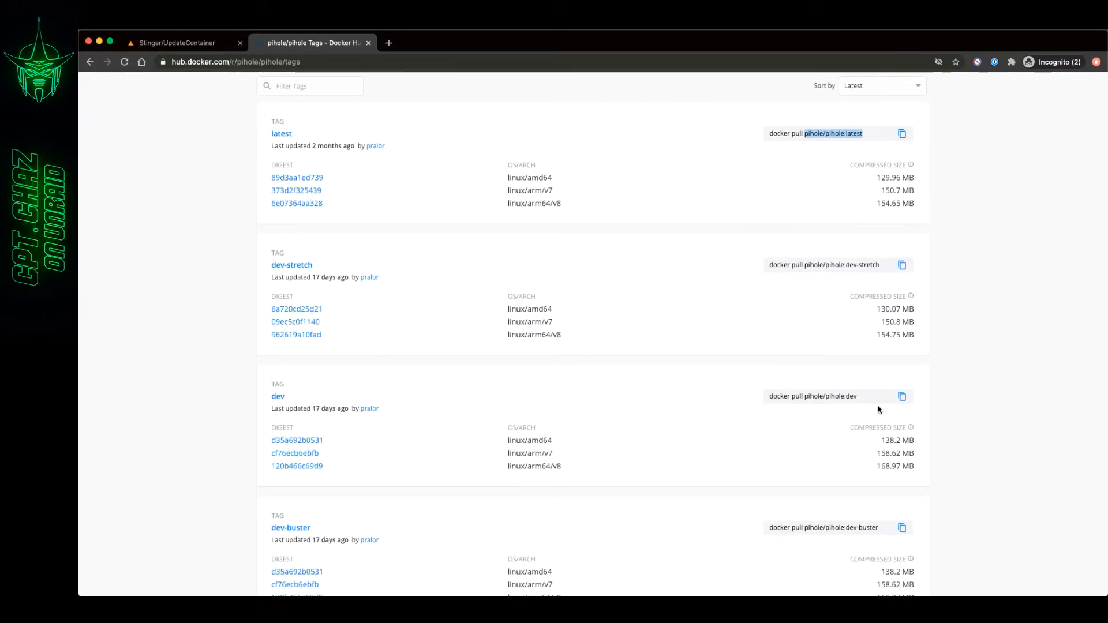
scroll("down", 3)
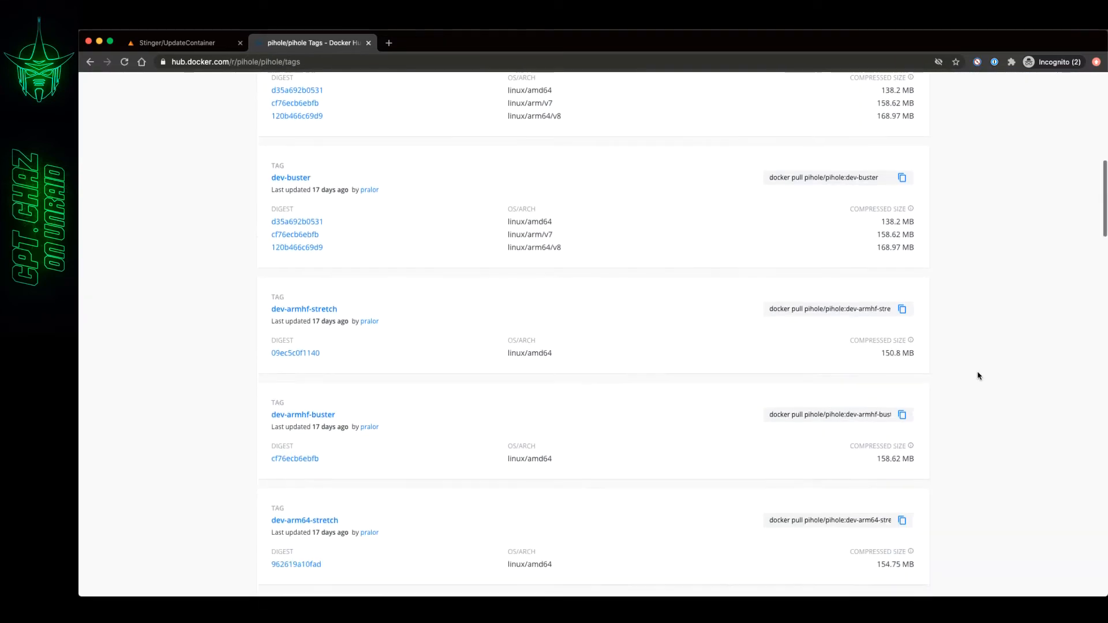
scroll("down", 3)
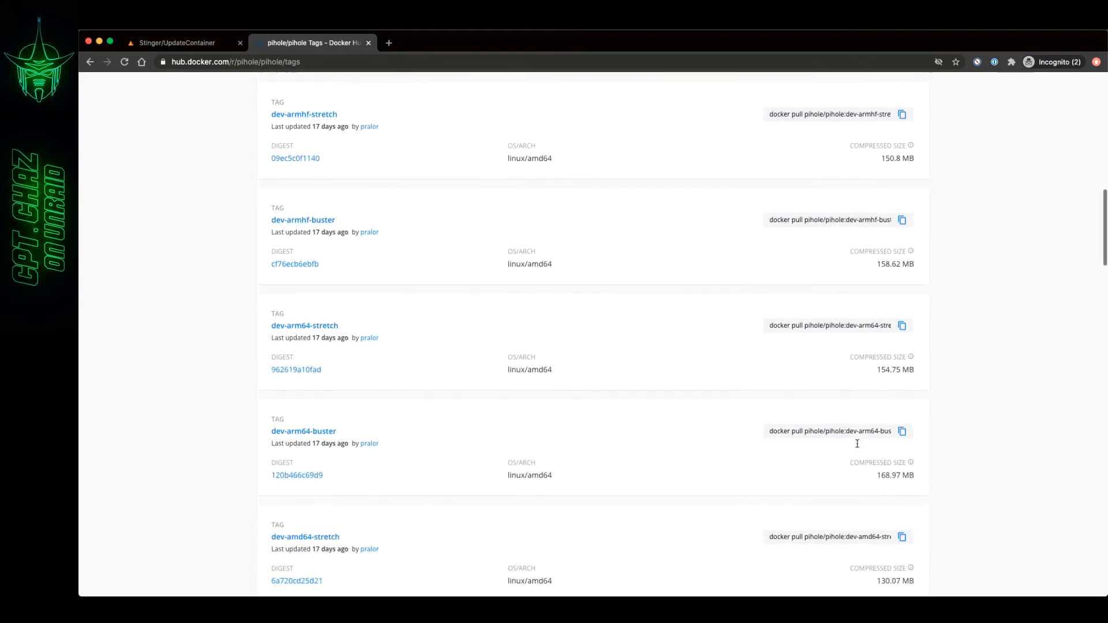
scroll("down", 3)
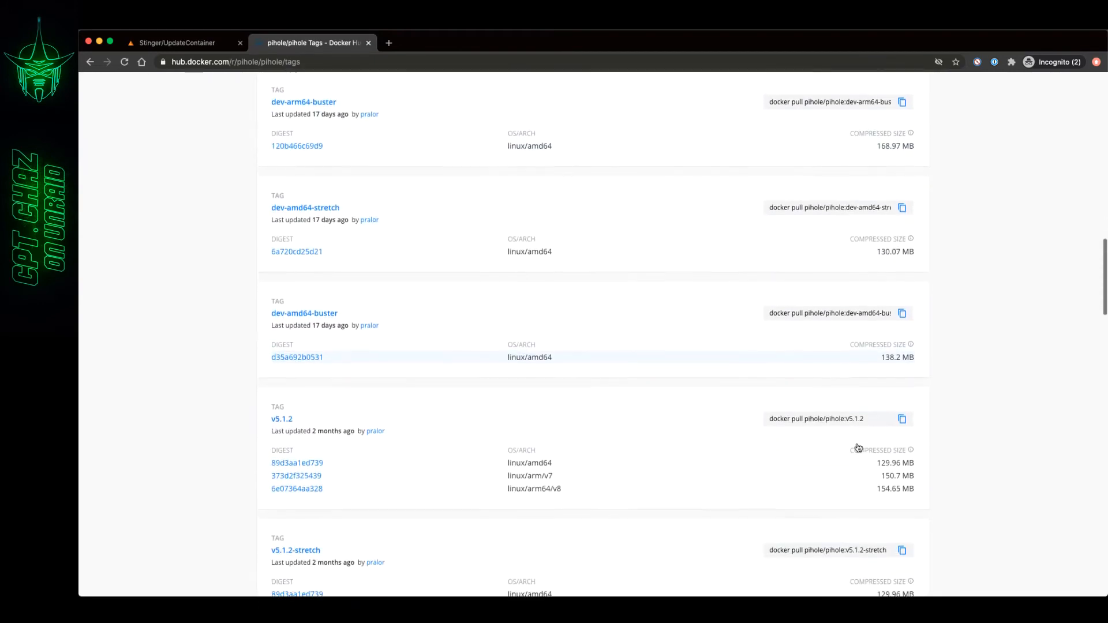
scroll("down", 3)
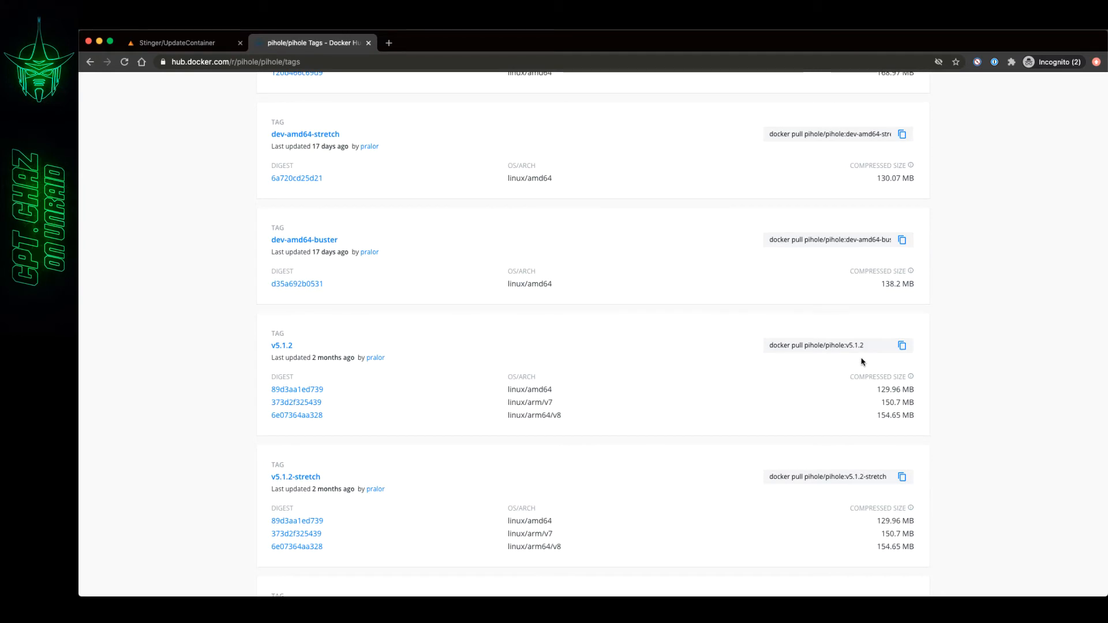
scroll("down", 3)
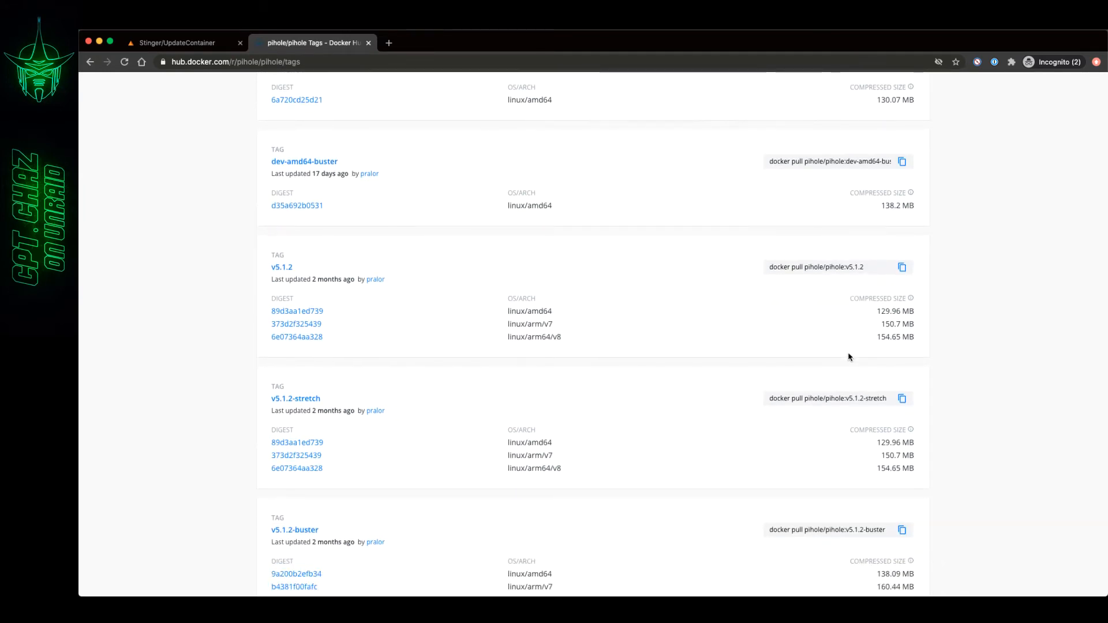
mouse_move(896, 300)
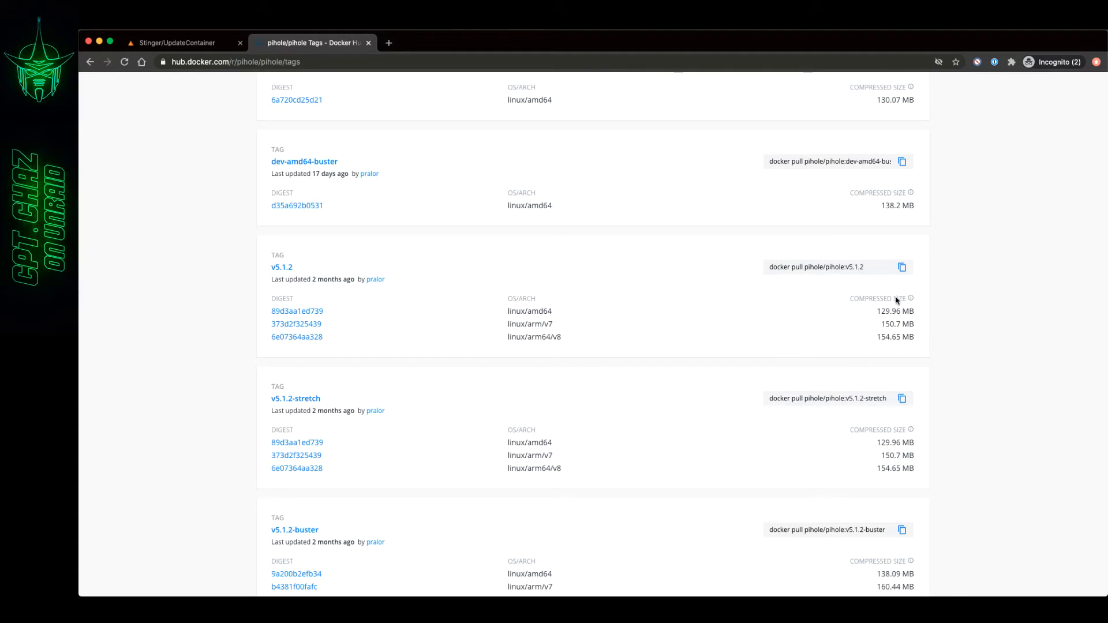
mouse_move(1100, 357)
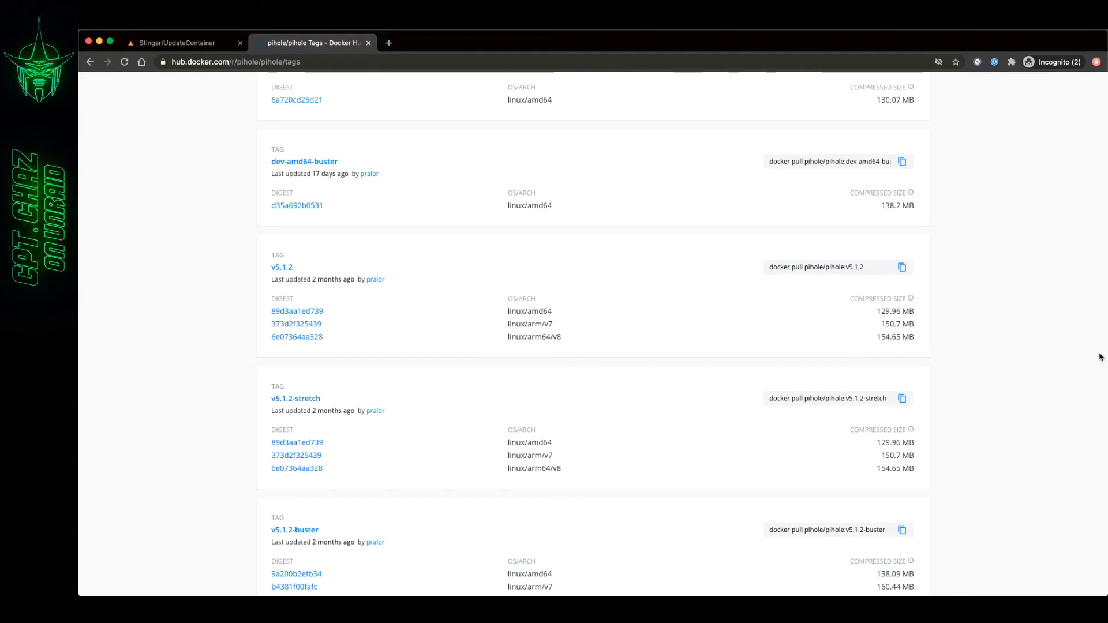
mouse_move(1064, 325)
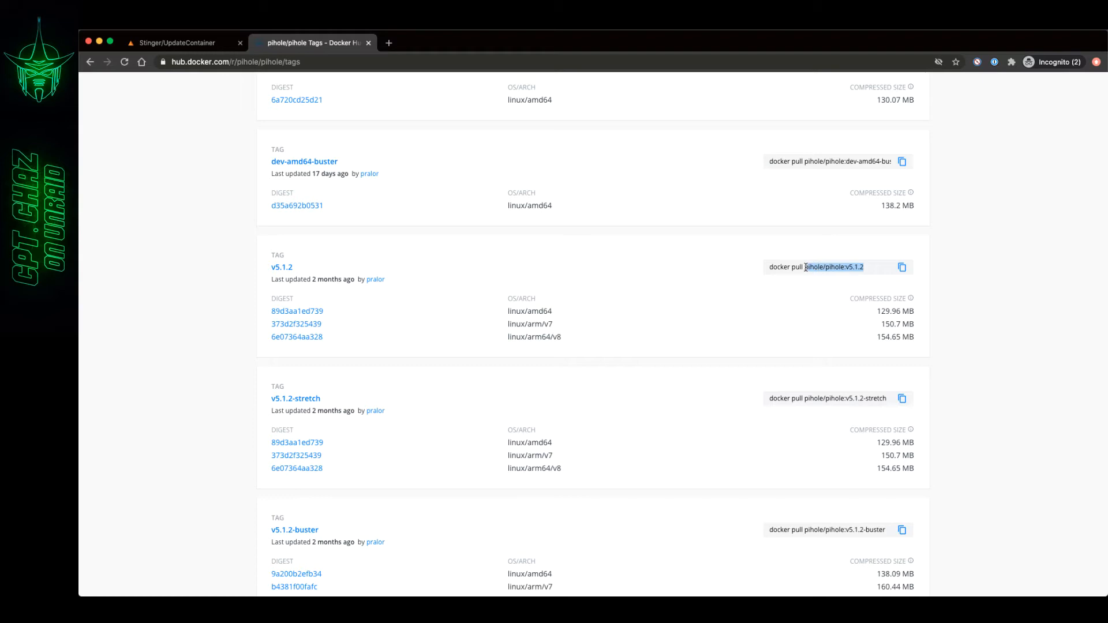
right_click(816, 267)
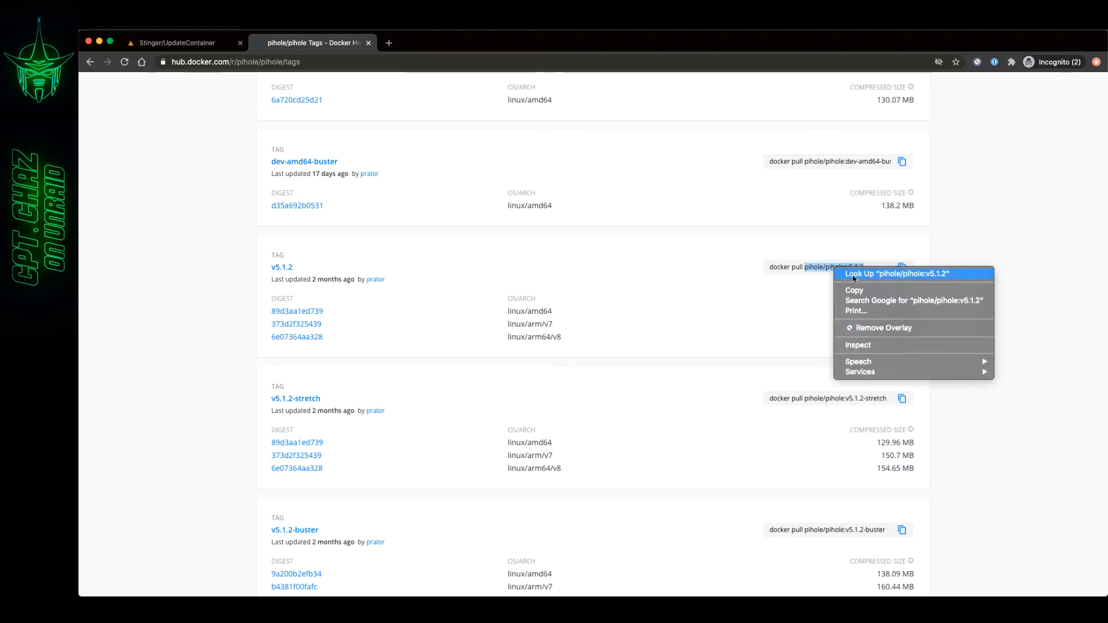
left_click(349, 98)
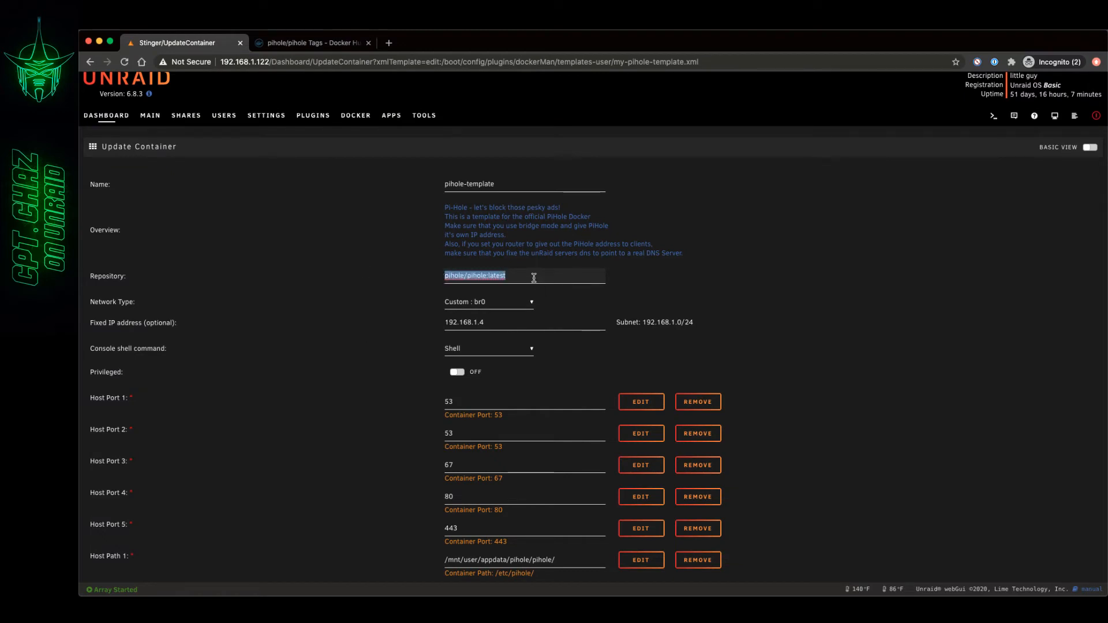
Enter pihole/pihole:v5.1.2 as the repository and apply the container change
type("pihole/pihole:v5.1.2")
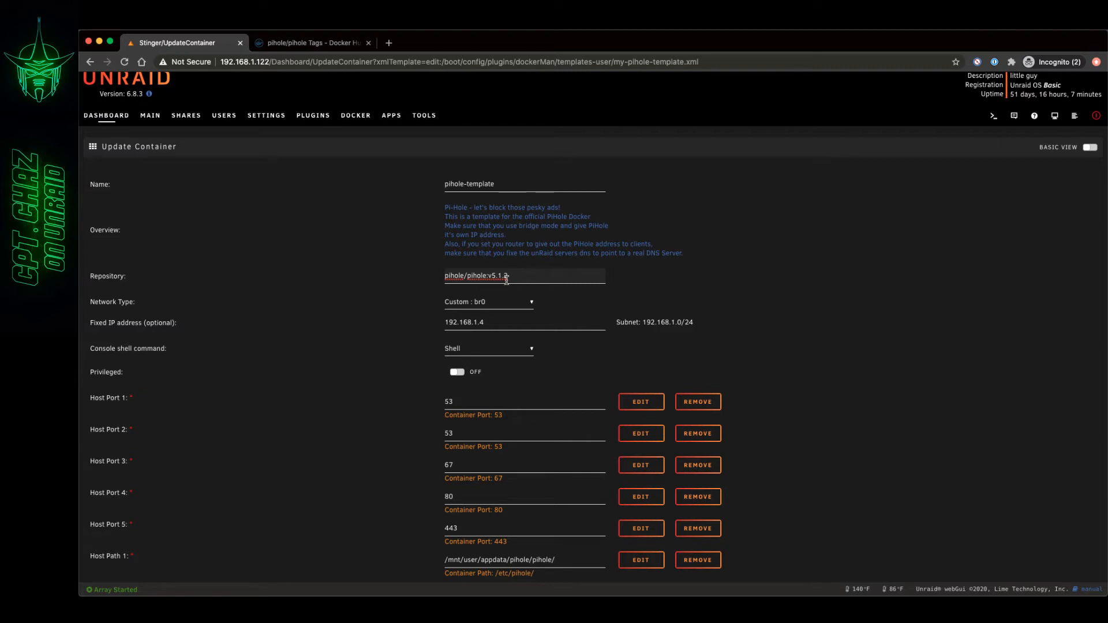
scroll("down", 3)
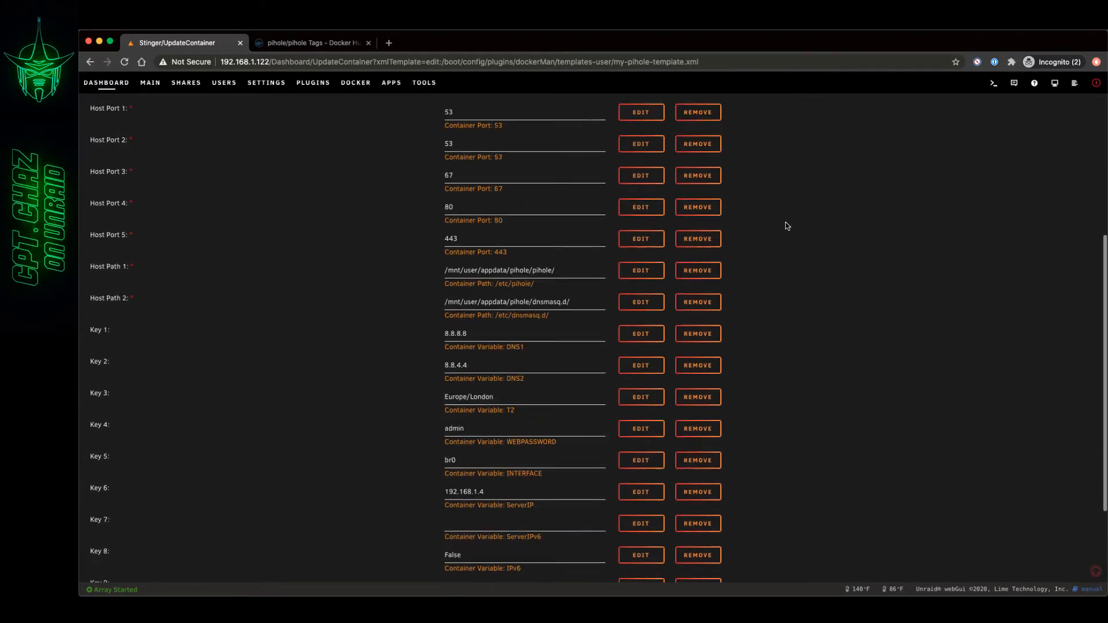
scroll("down", 3)
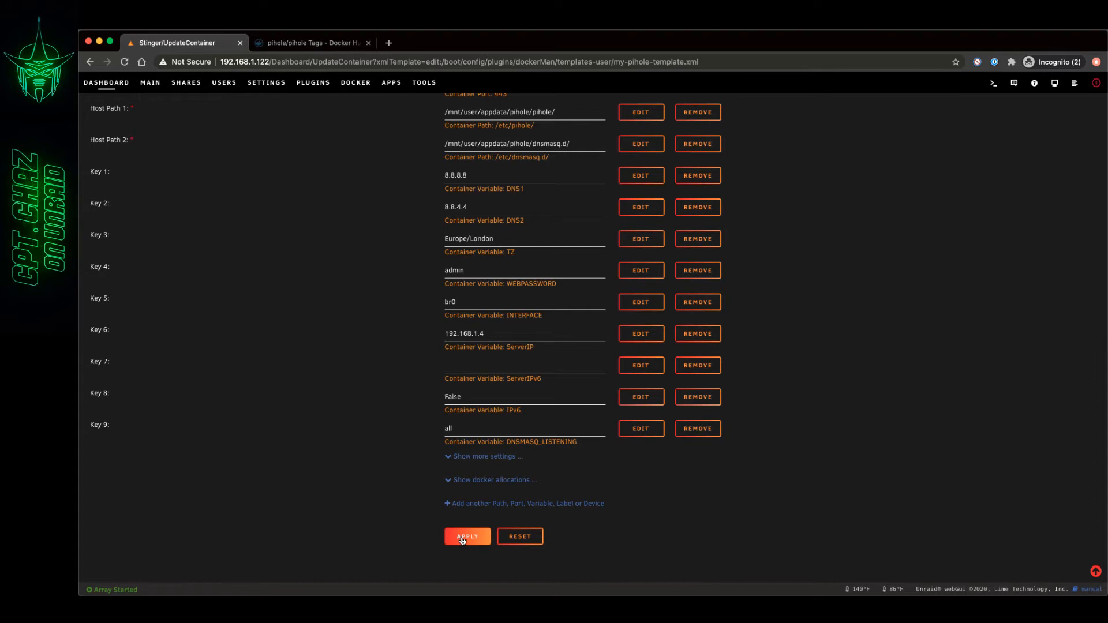
left_click(466, 536)
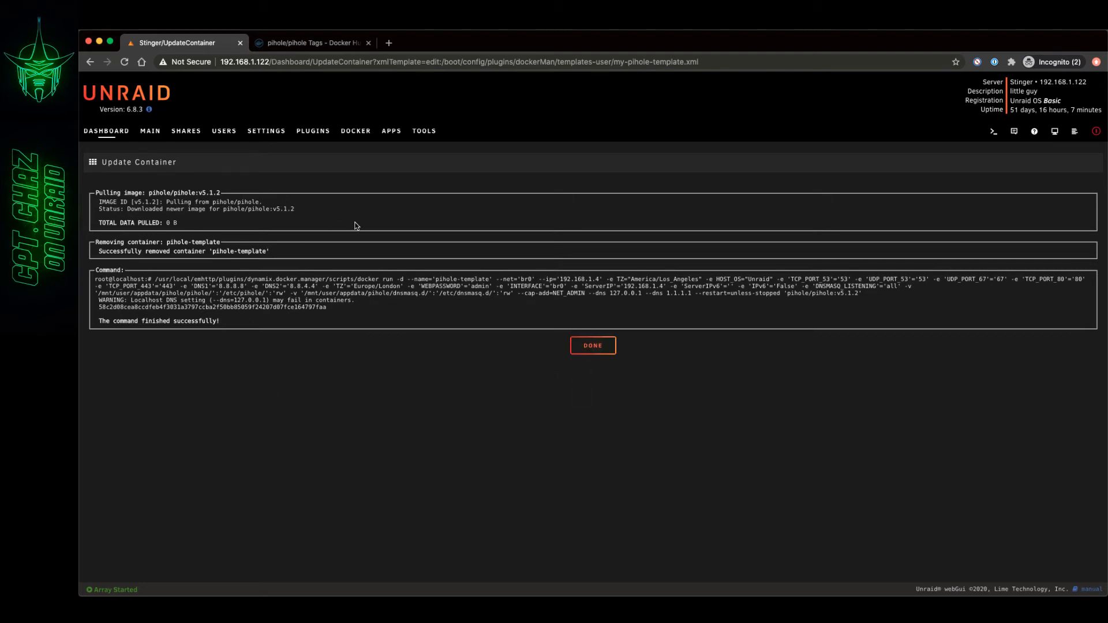
Dismiss the update log and reopen pihole-template's edit form from the Dashboard
left_click(592, 345)
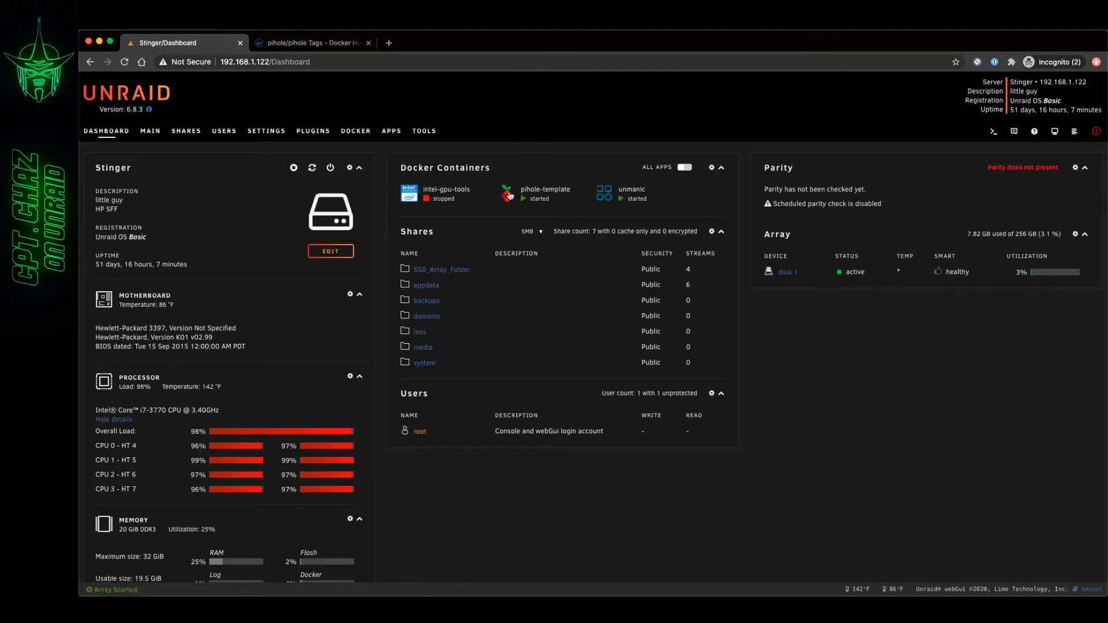
left_click(507, 192)
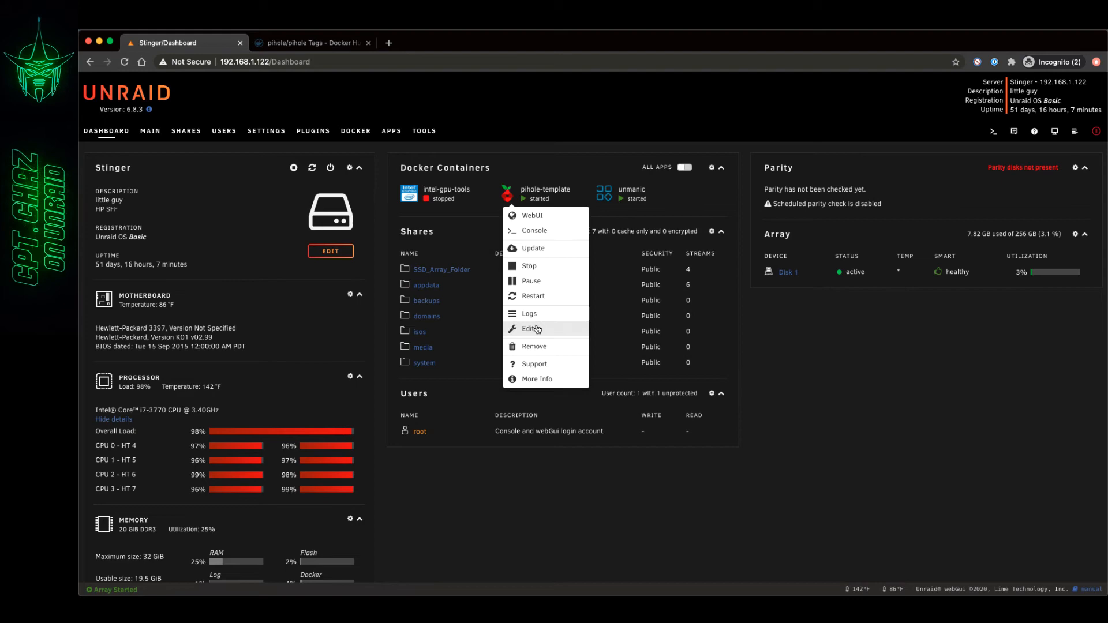
left_click(528, 328)
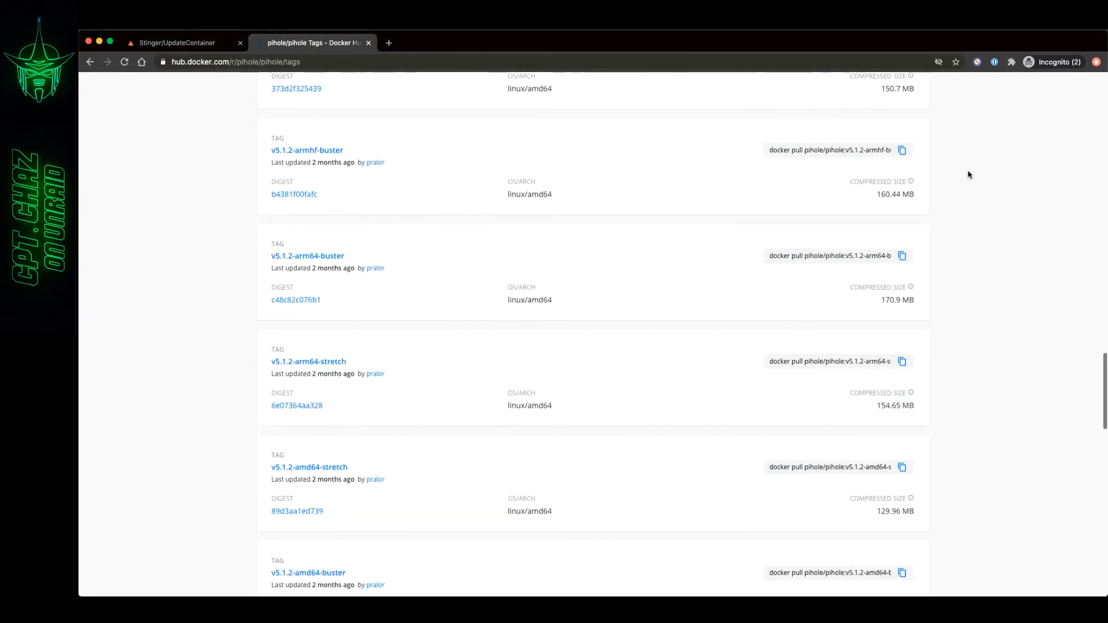
Go to page 3 of the tags and select the pihole/pihole:v5.0 image name
scroll("down", 3)
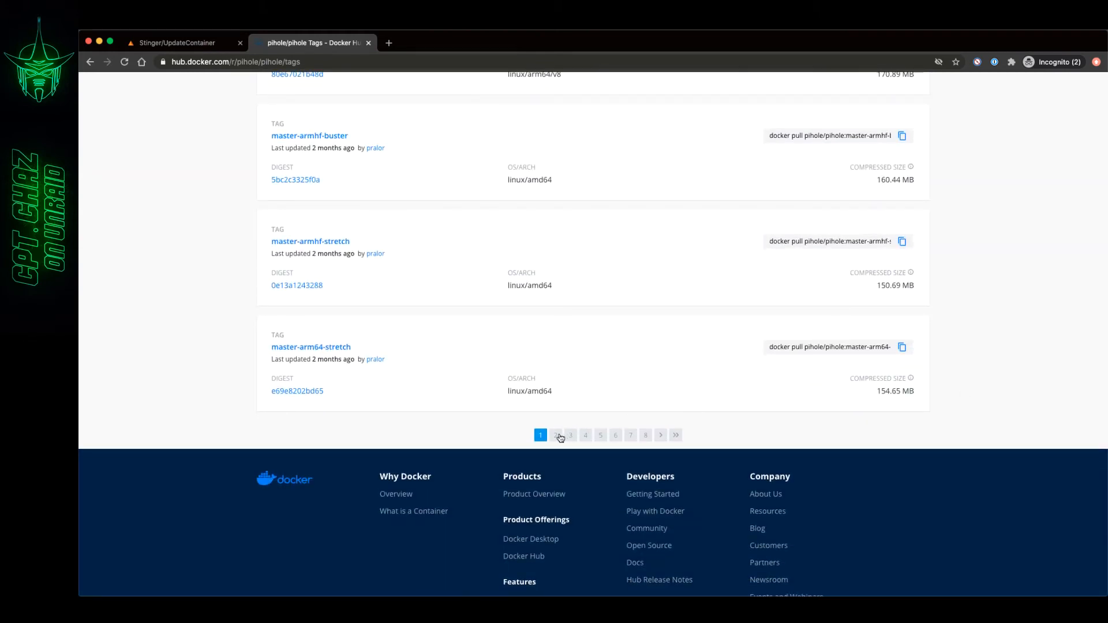
left_click(570, 435)
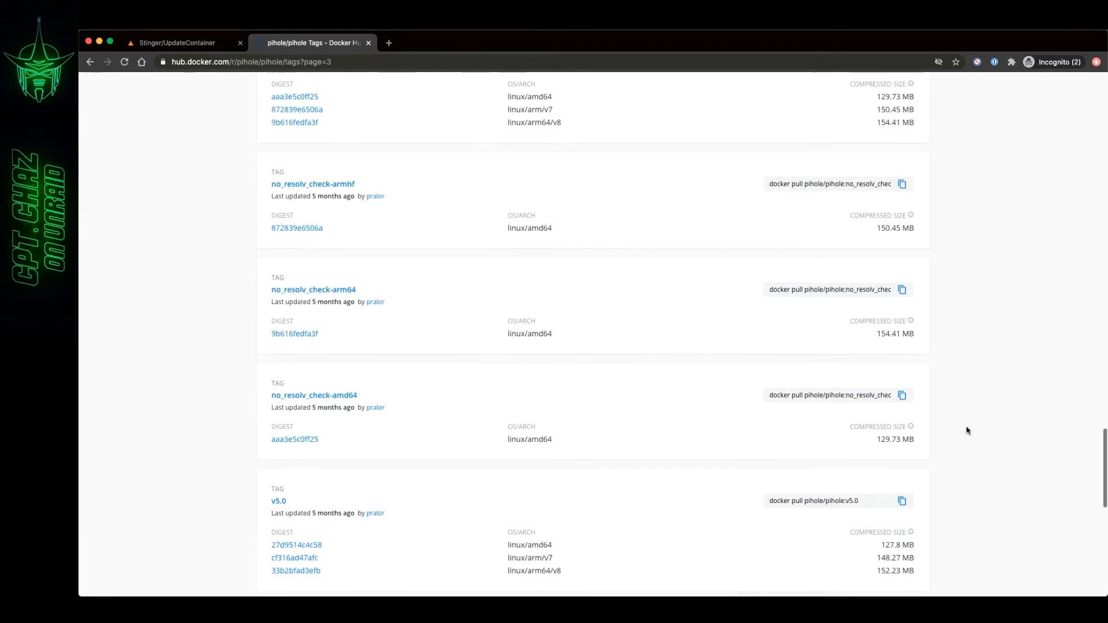
scroll("down", 3)
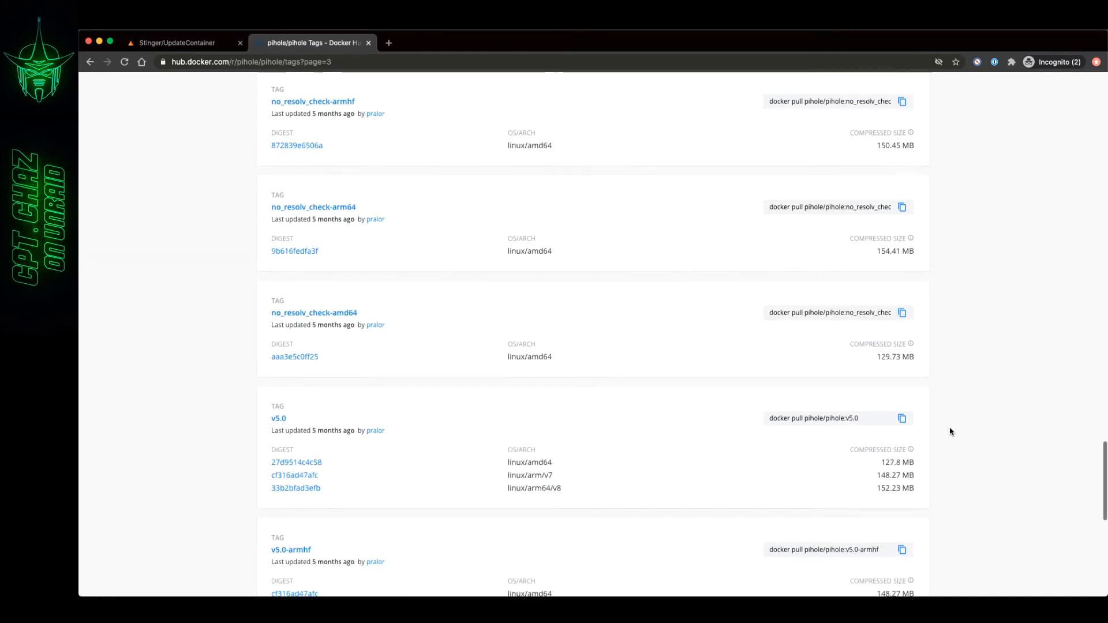
scroll("down", 3)
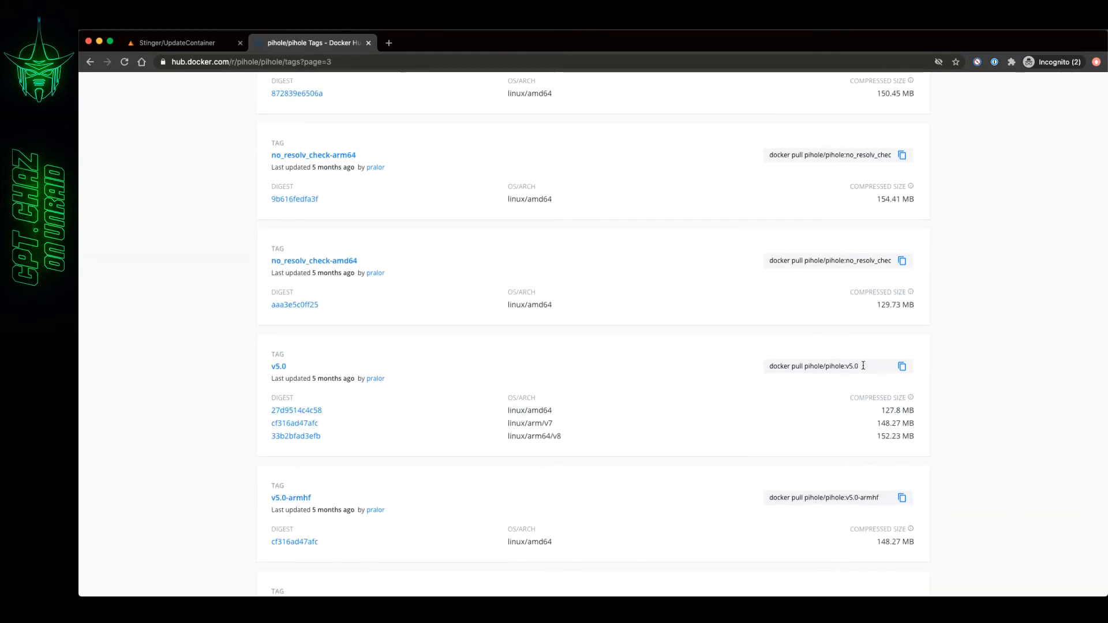
double_click(832, 366)
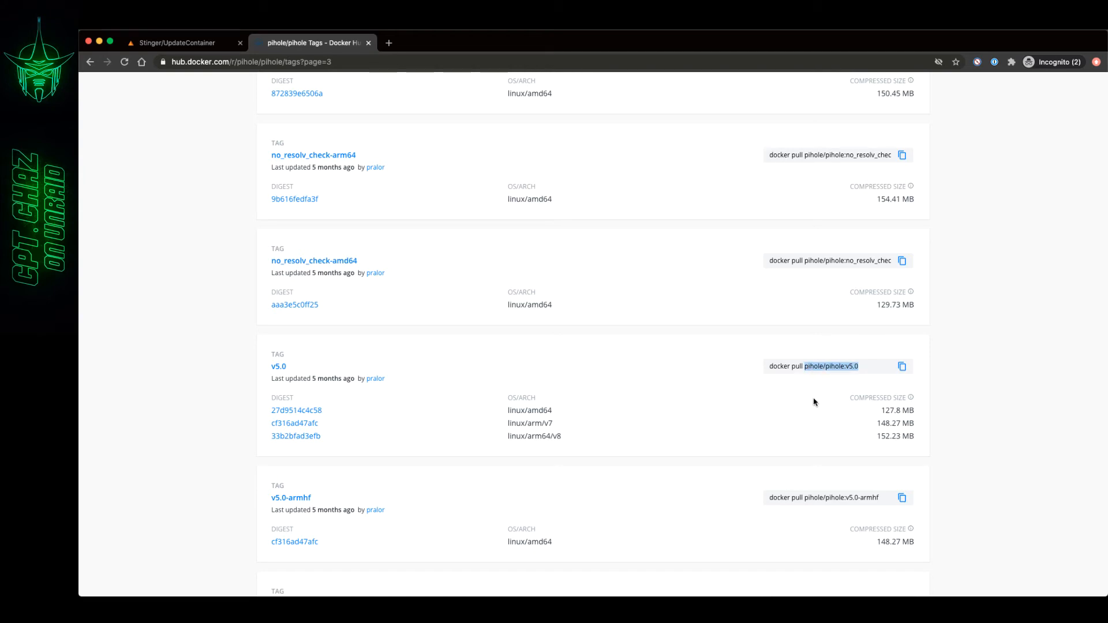
left_click(182, 42)
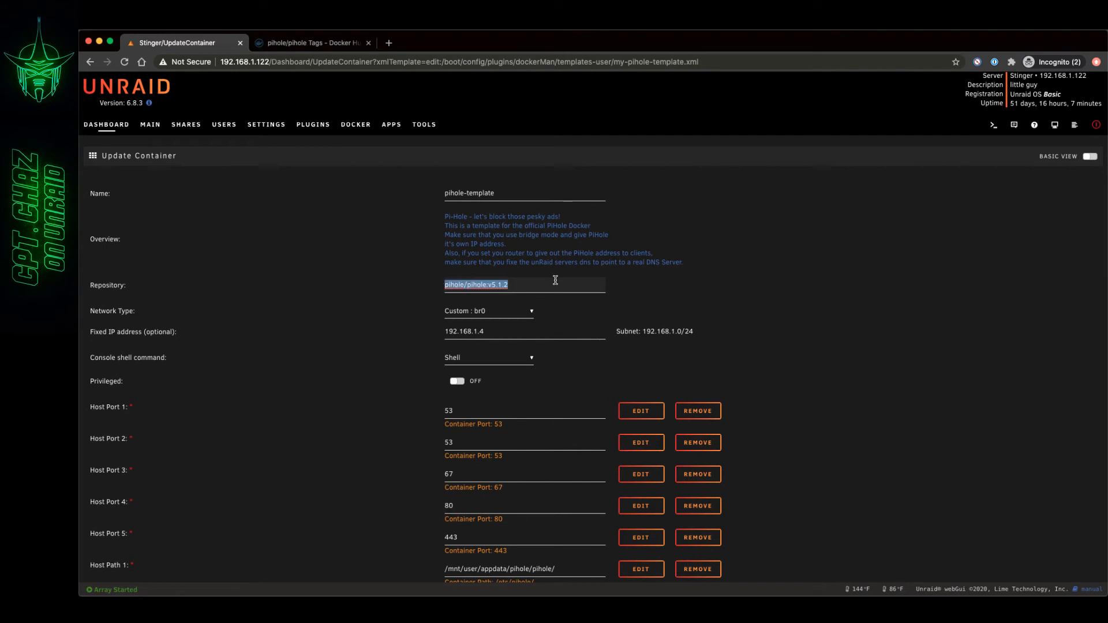
Apply the pihole/pihole:v5.0 repository so Unraid pulls it and recreates pihole-template
scroll("down", 3)
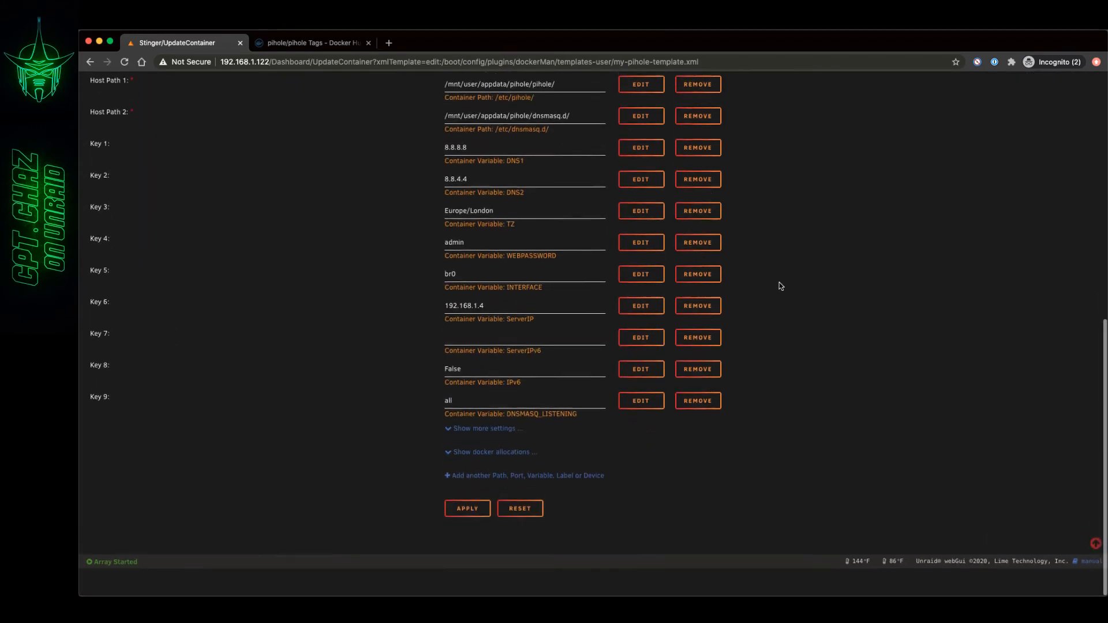
left_click(466, 508)
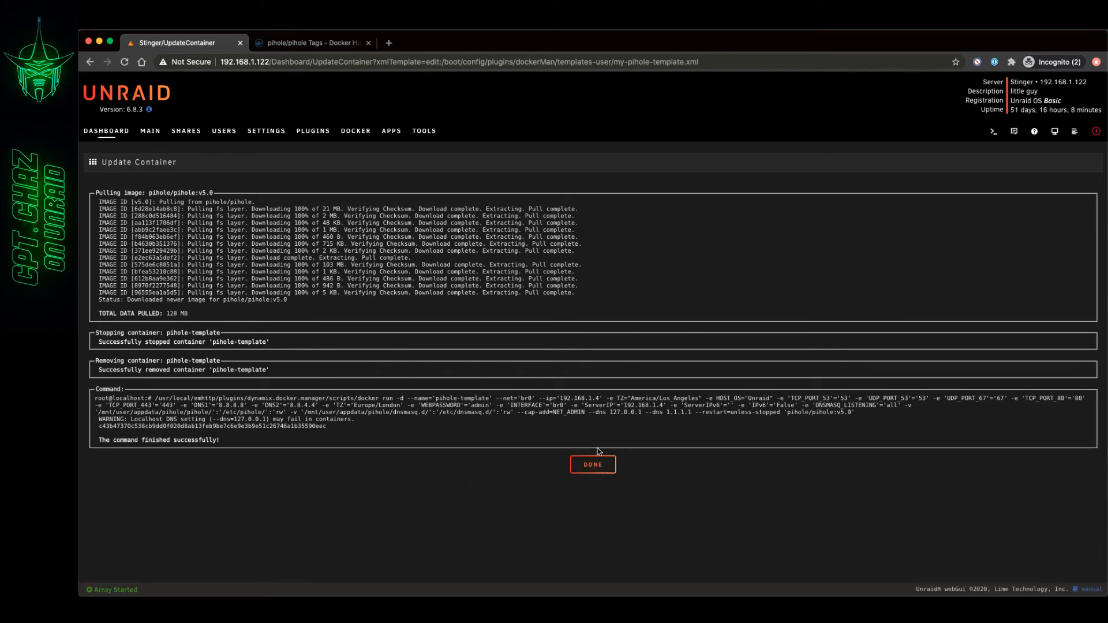
Close the update log, reopen pihole-template's edit form and scroll through to confirm pihole/pihole:v5.0
left_click(592, 464)
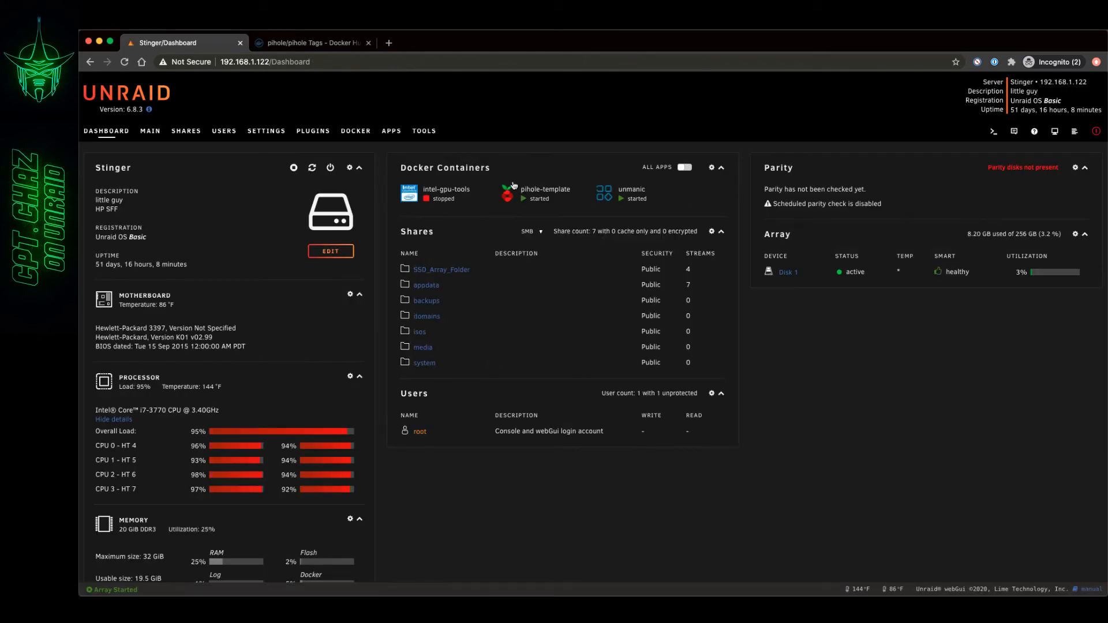
left_click(507, 194)
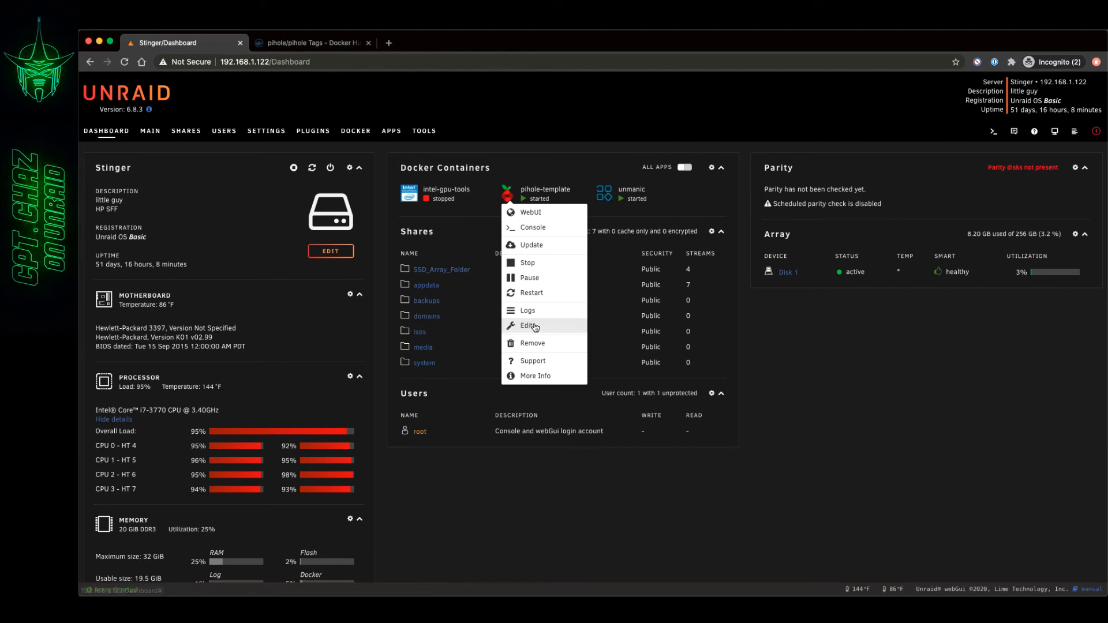
left_click(529, 325)
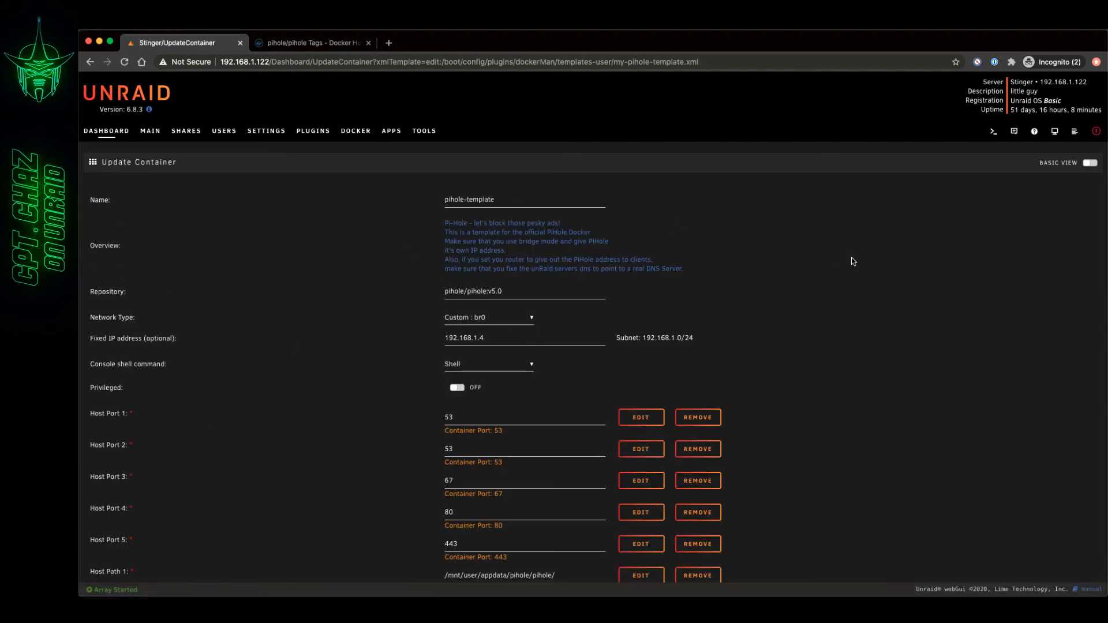
scroll("down", 3)
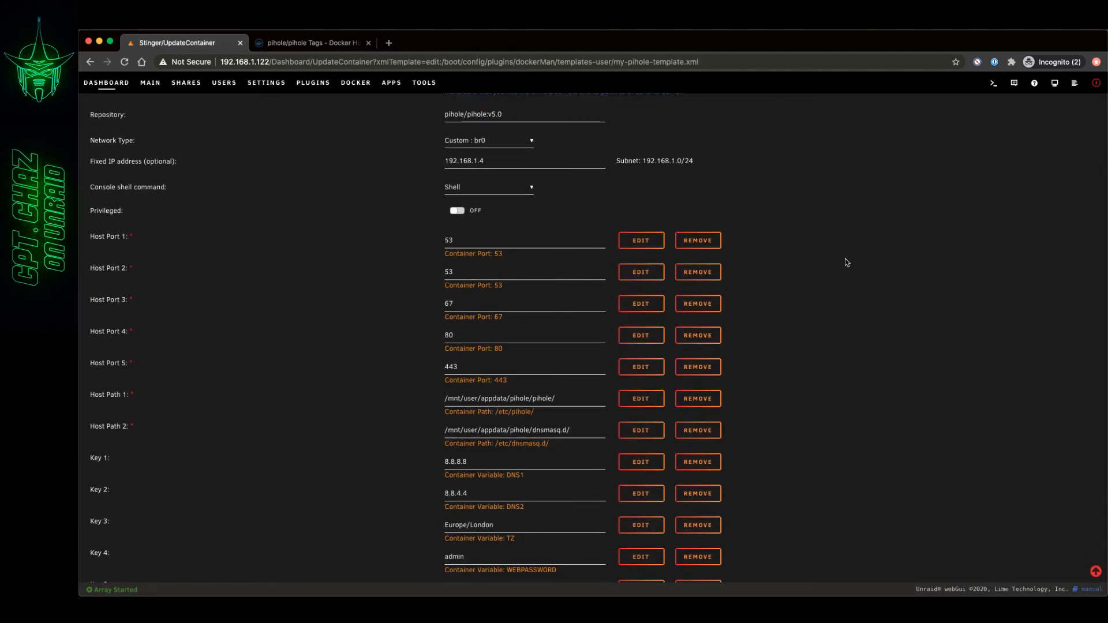
scroll("down", 3)
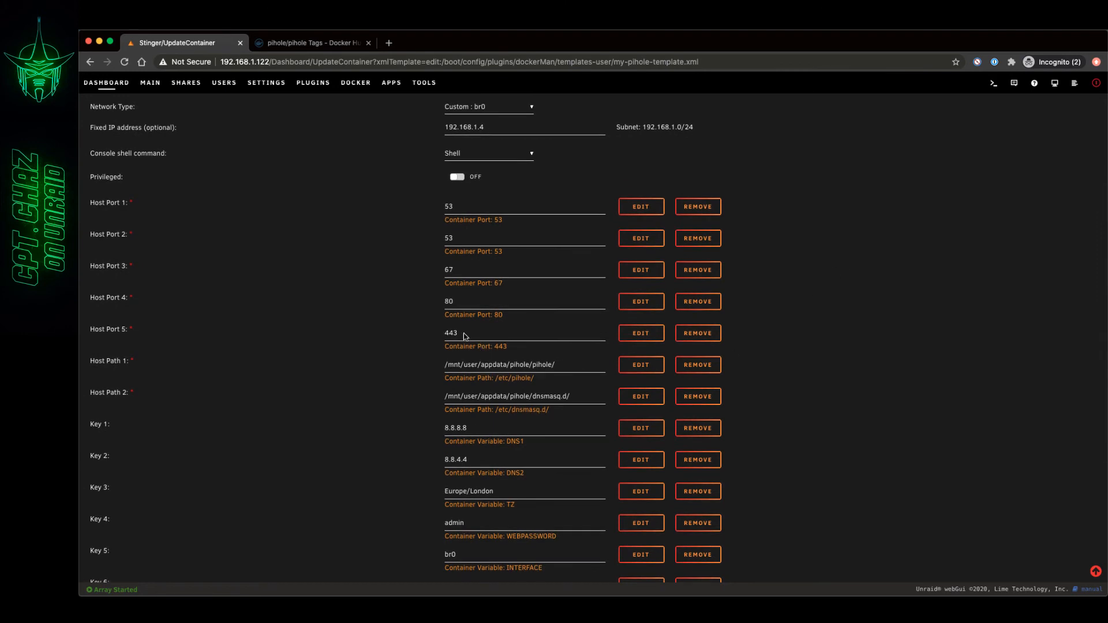
mouse_move(126, 313)
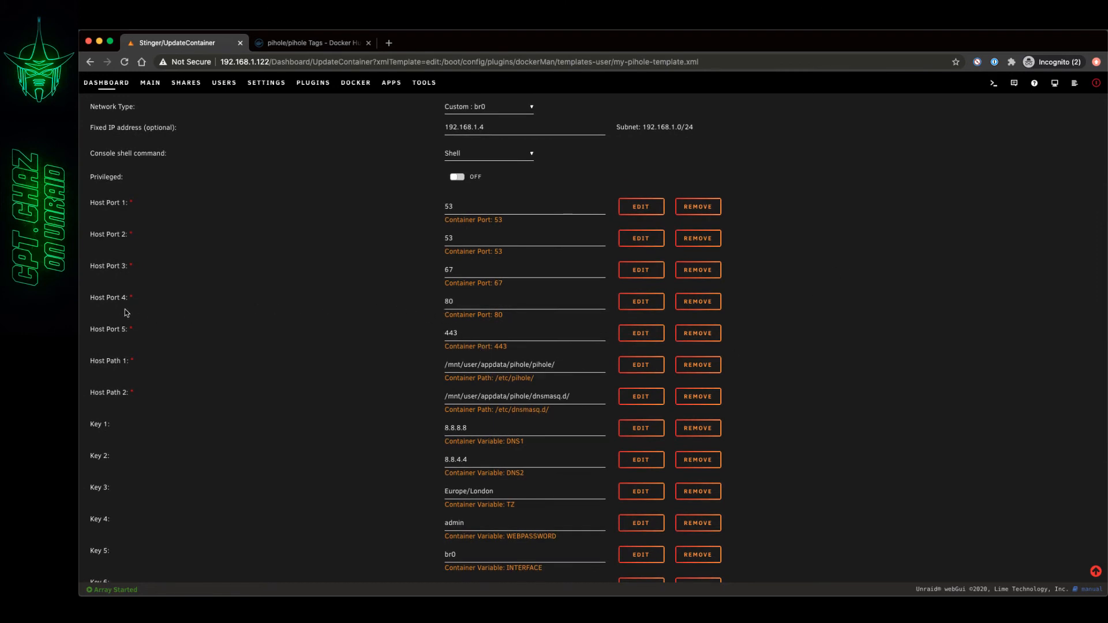
scroll("down", 3)
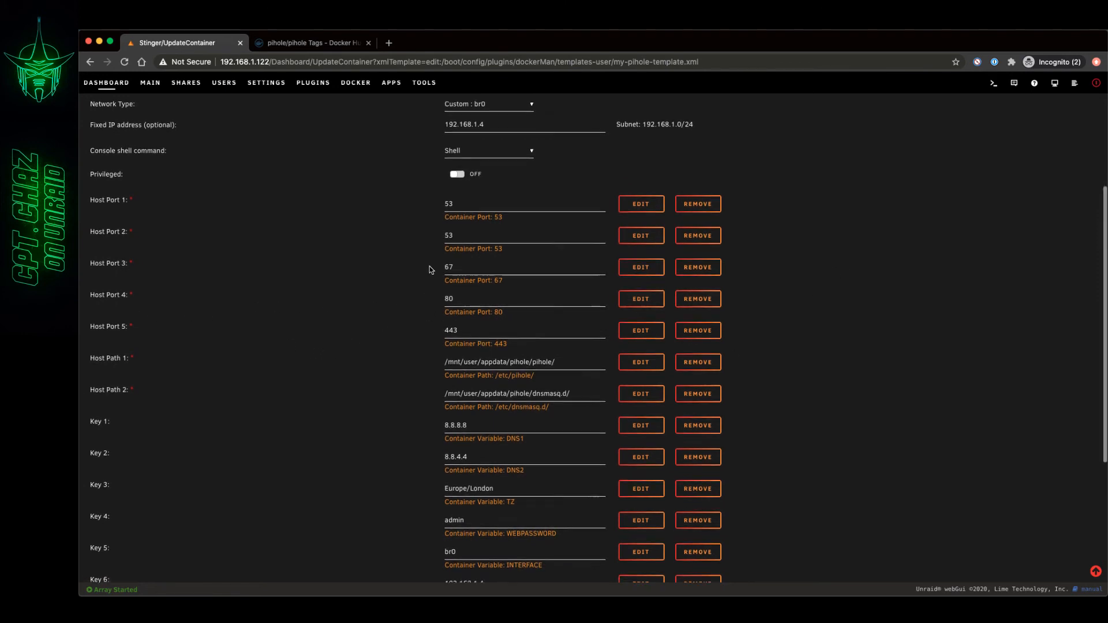
scroll("down", 3)
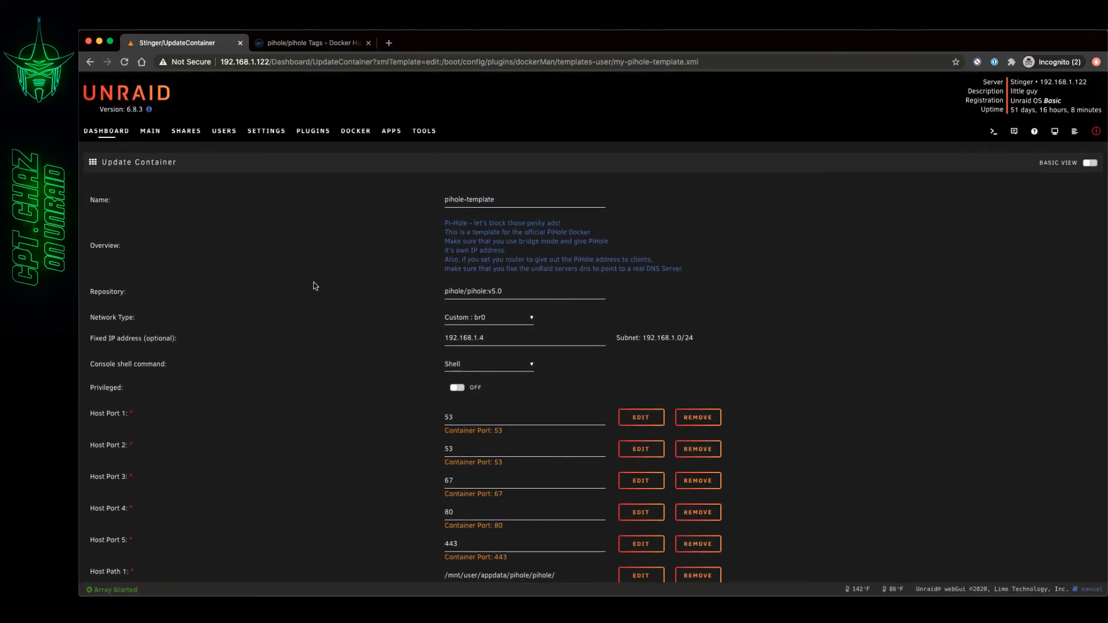
Revisit the v5.0 tag on Docker Hub's tags page 3, then return to the Unraid dashboard
left_click(311, 42)
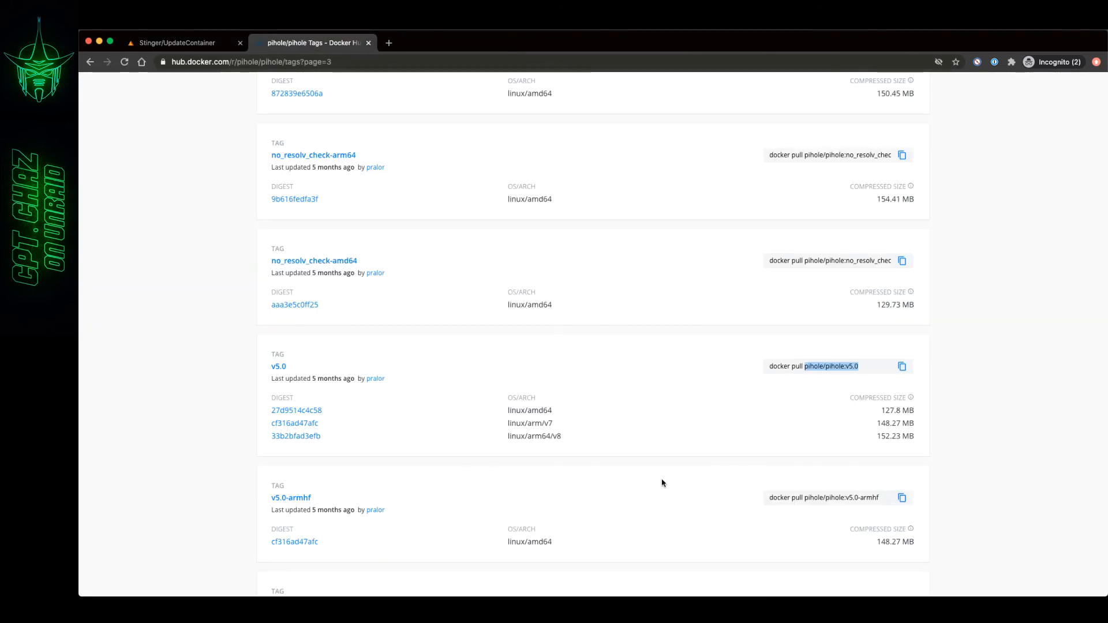
mouse_move(835, 407)
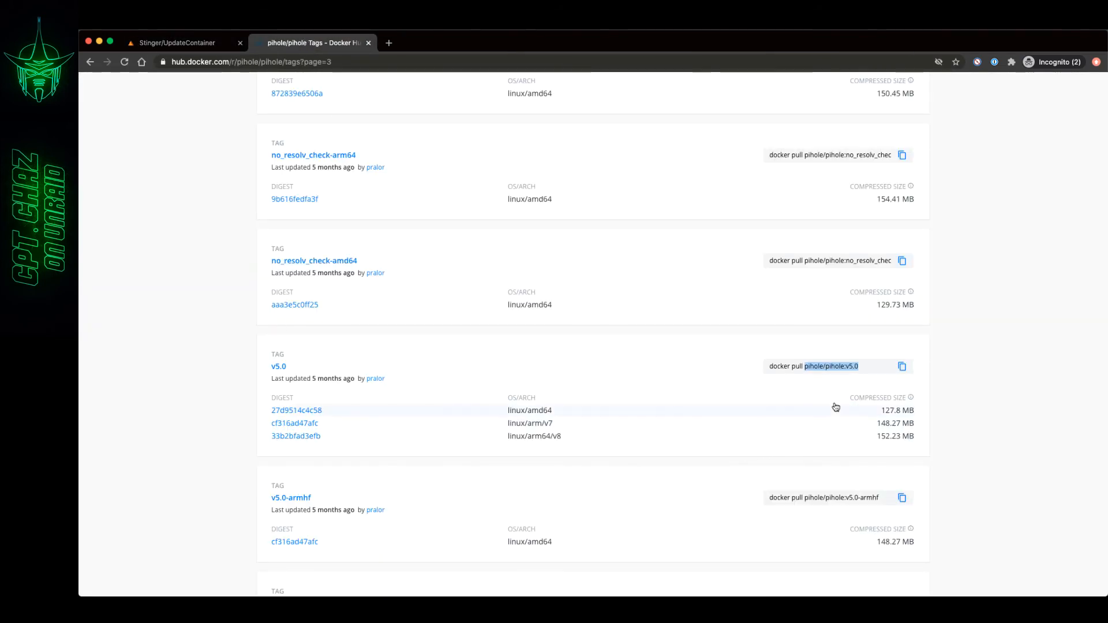
scroll("down", 3)
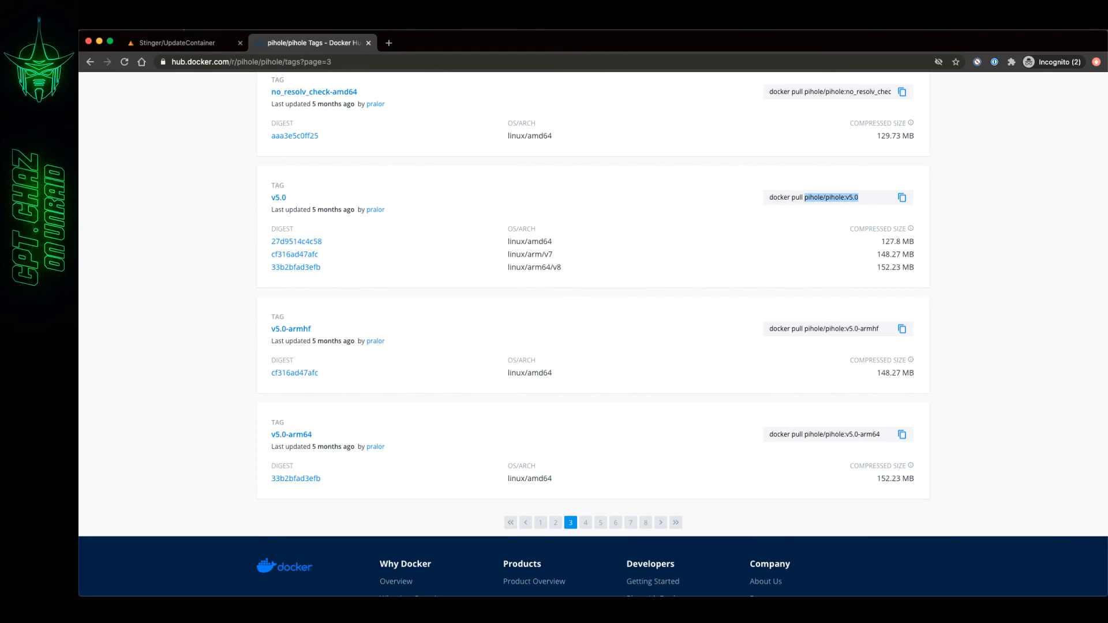
left_click(180, 42)
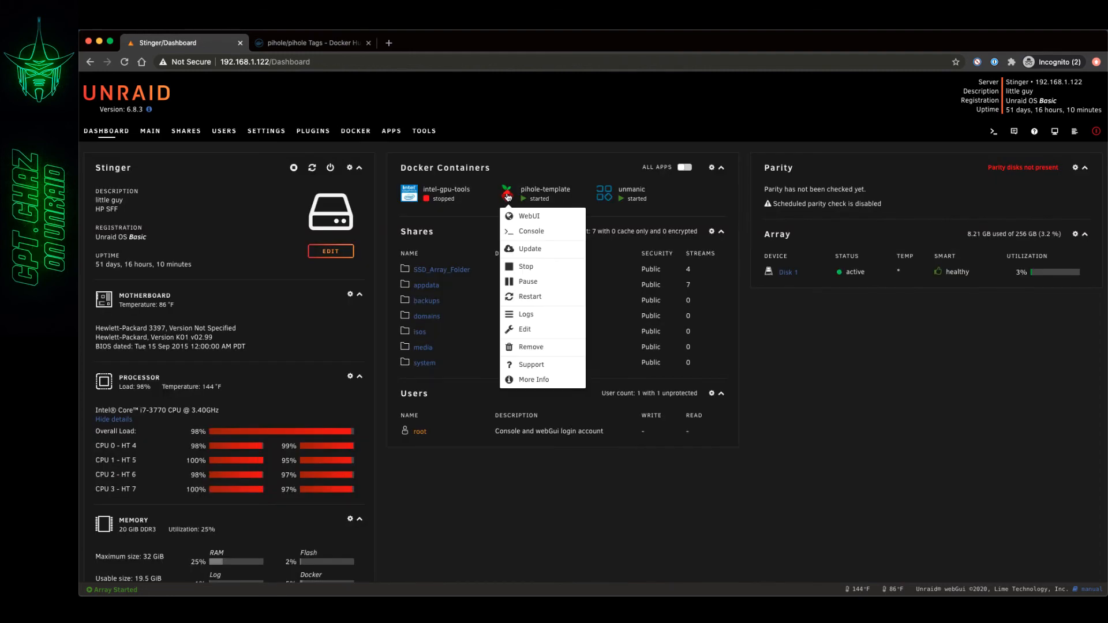
mouse_move(526, 267)
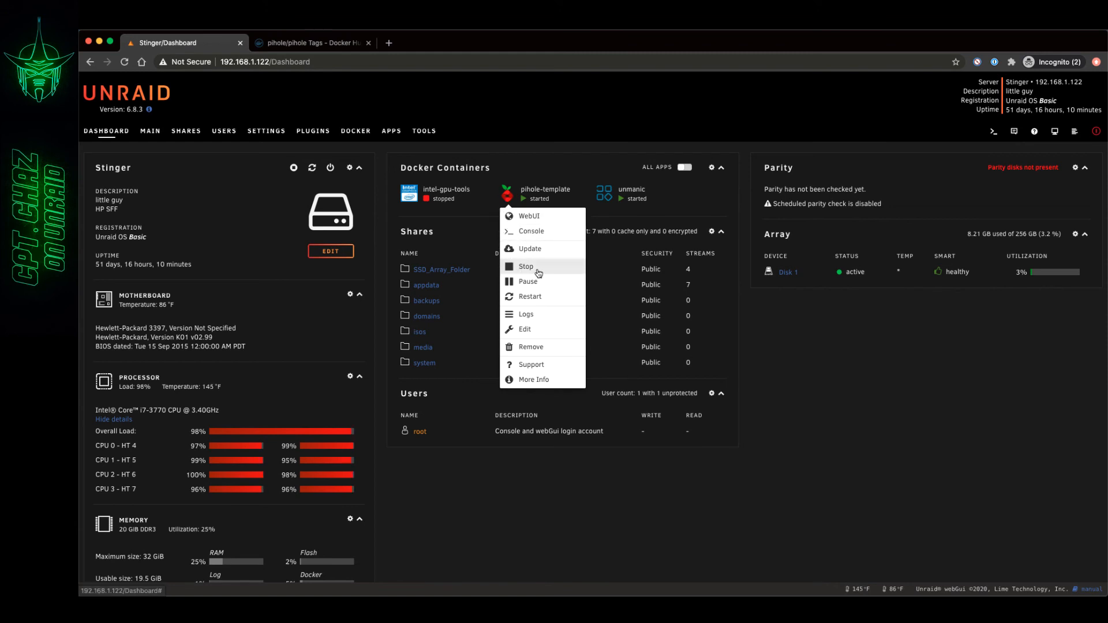